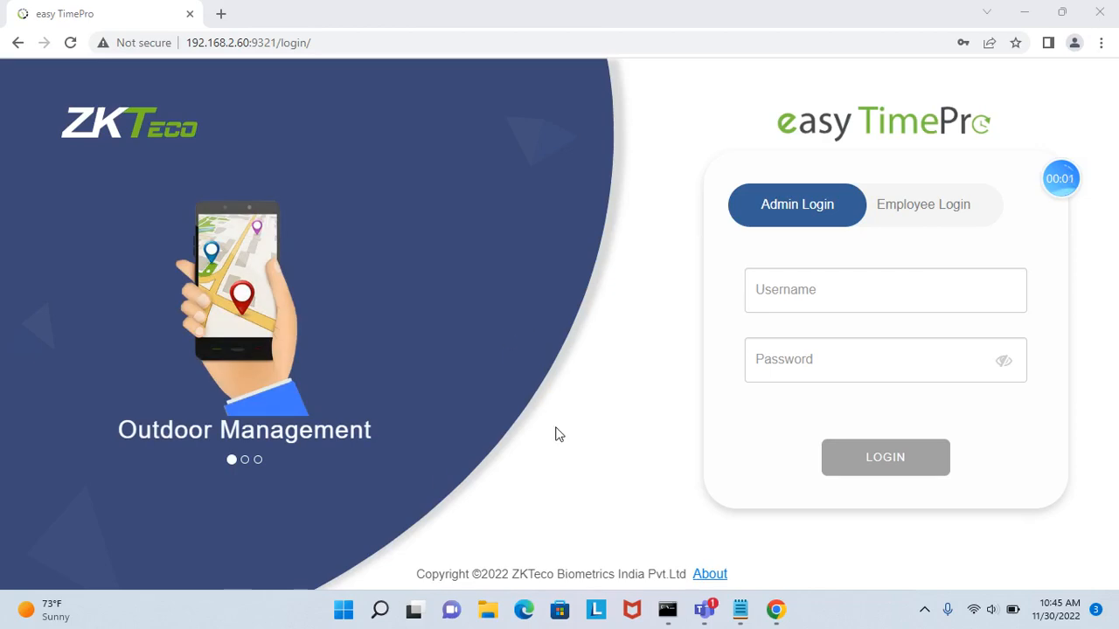
Sign in with the admin username and password to reach the Operation Guide
click(884, 289)
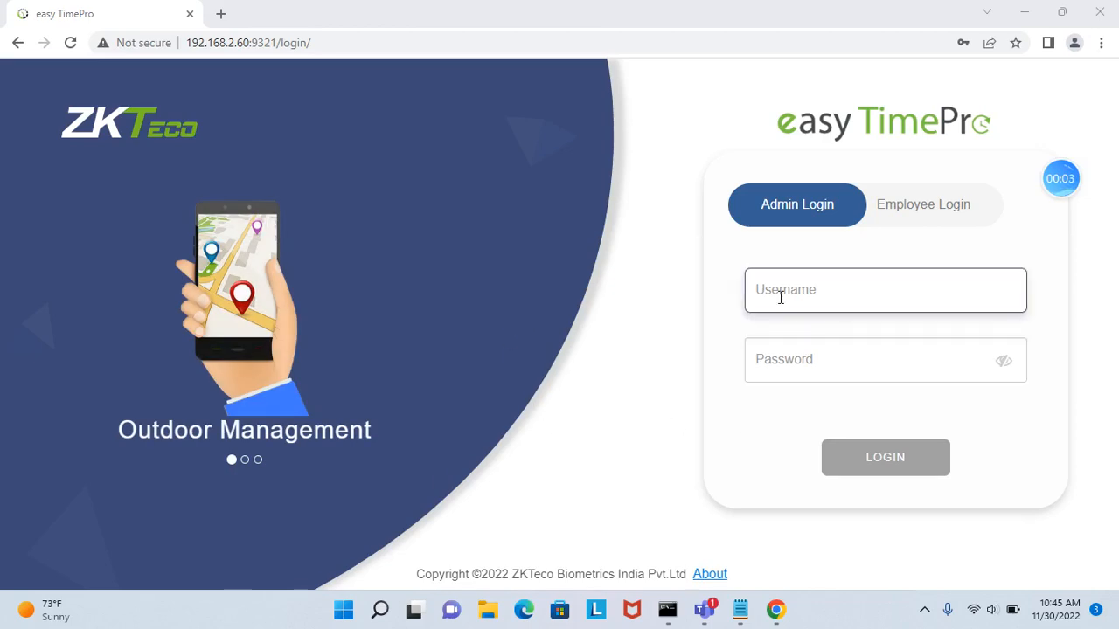
text(admin)
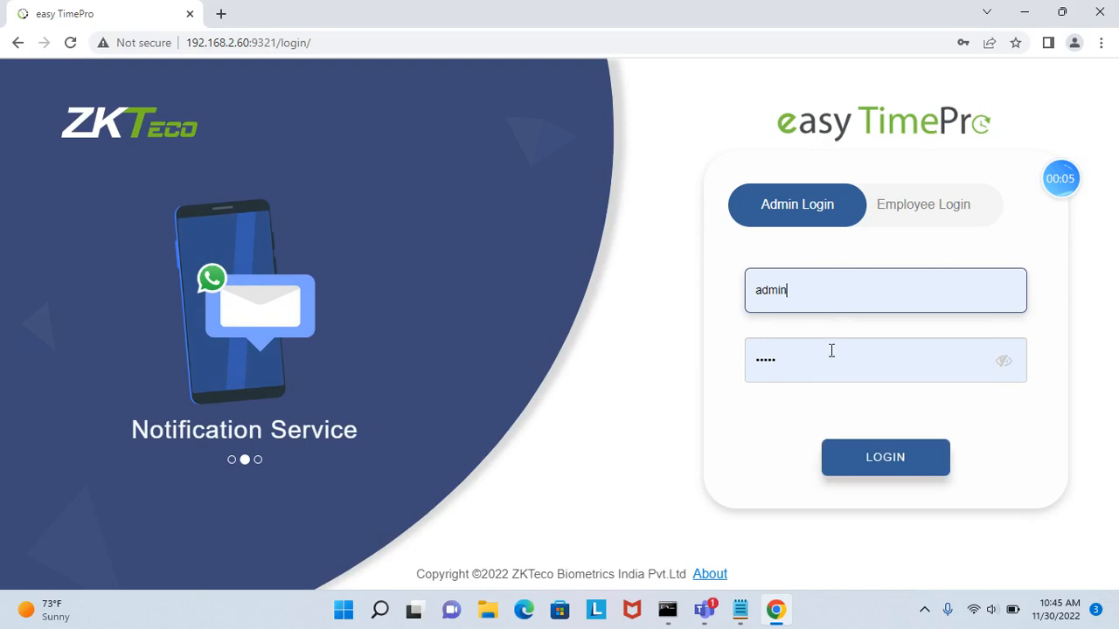
click(739, 610)
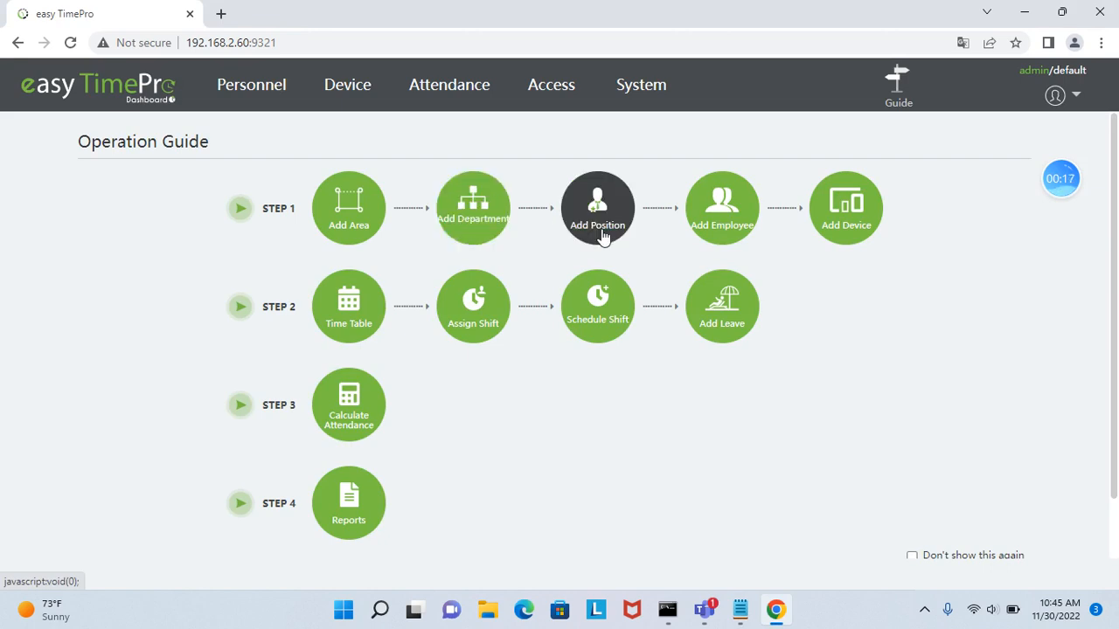
mouse_move(747, 510)
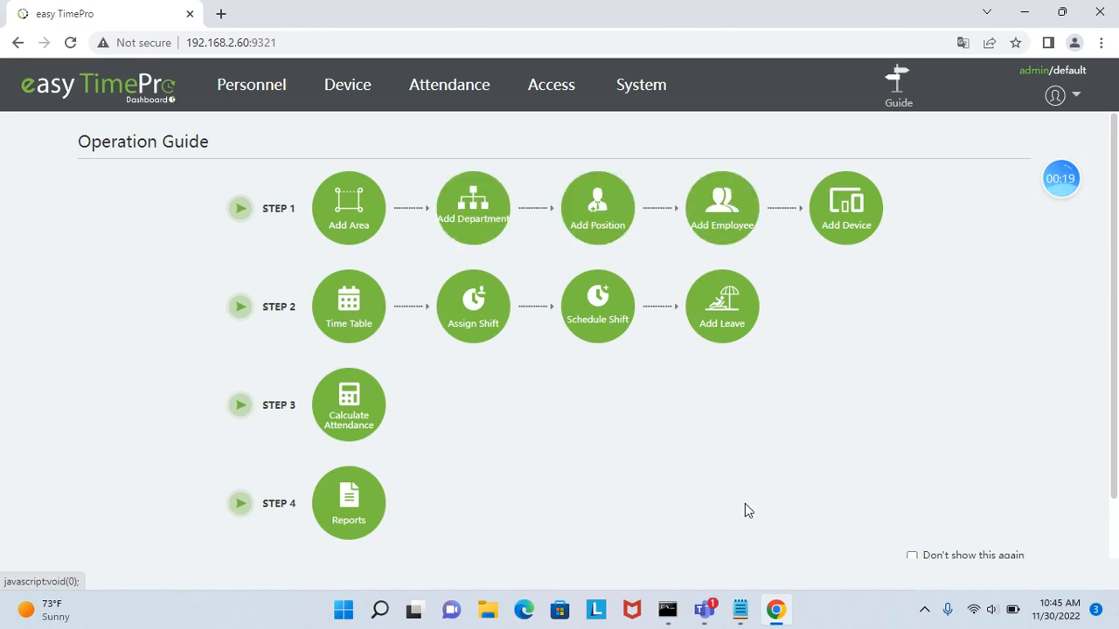
Add an area named New Delhi under Personnel
click(739, 609)
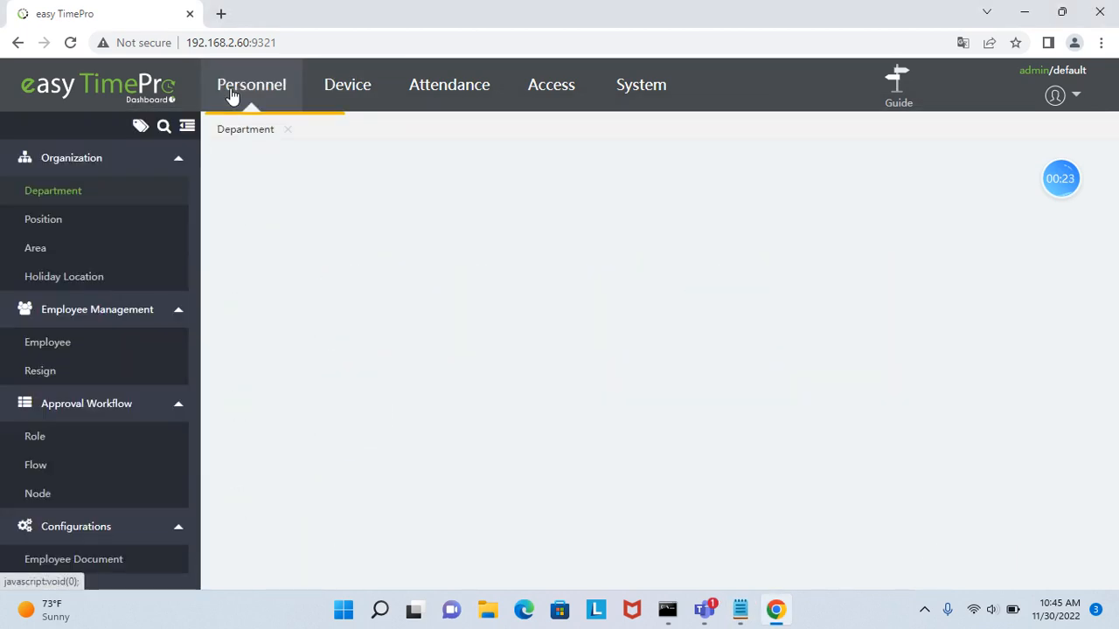
click(35, 247)
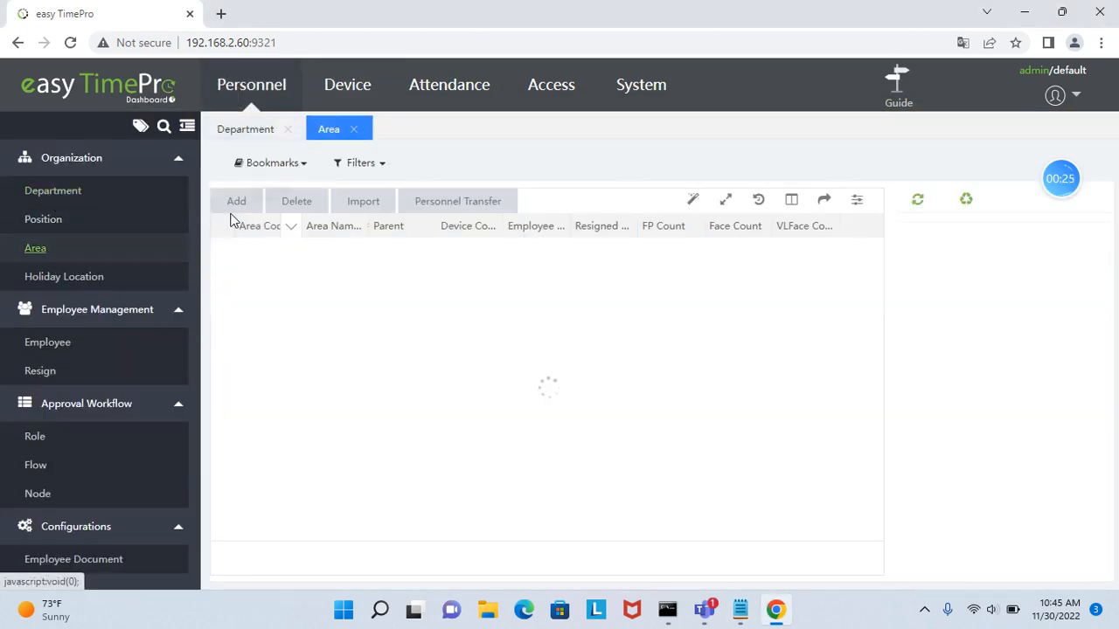
click(236, 201)
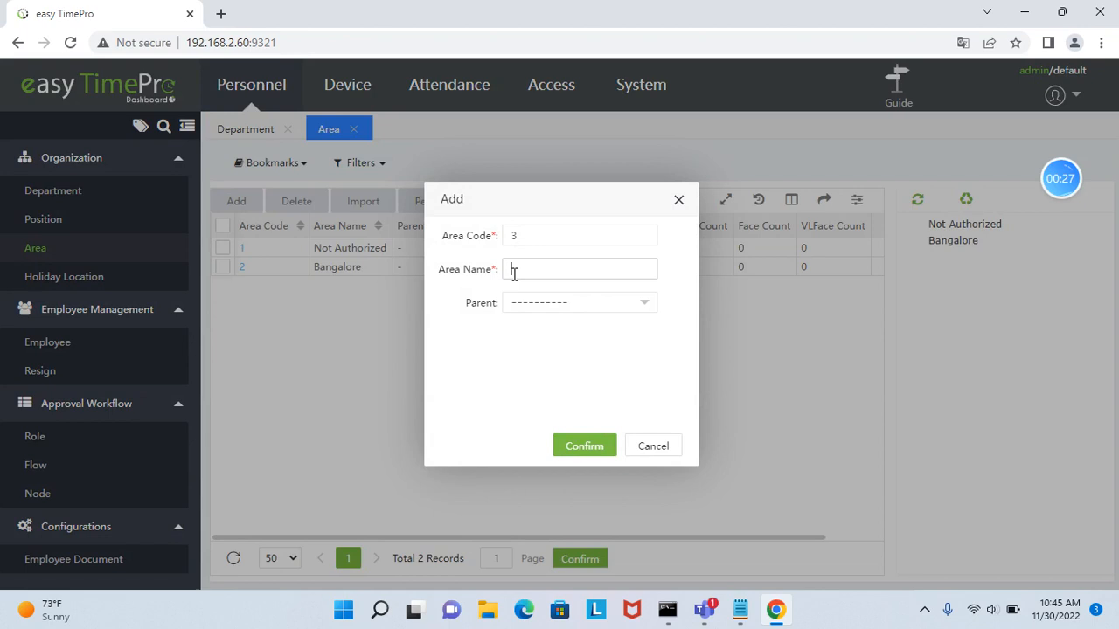
text(New Delhi)
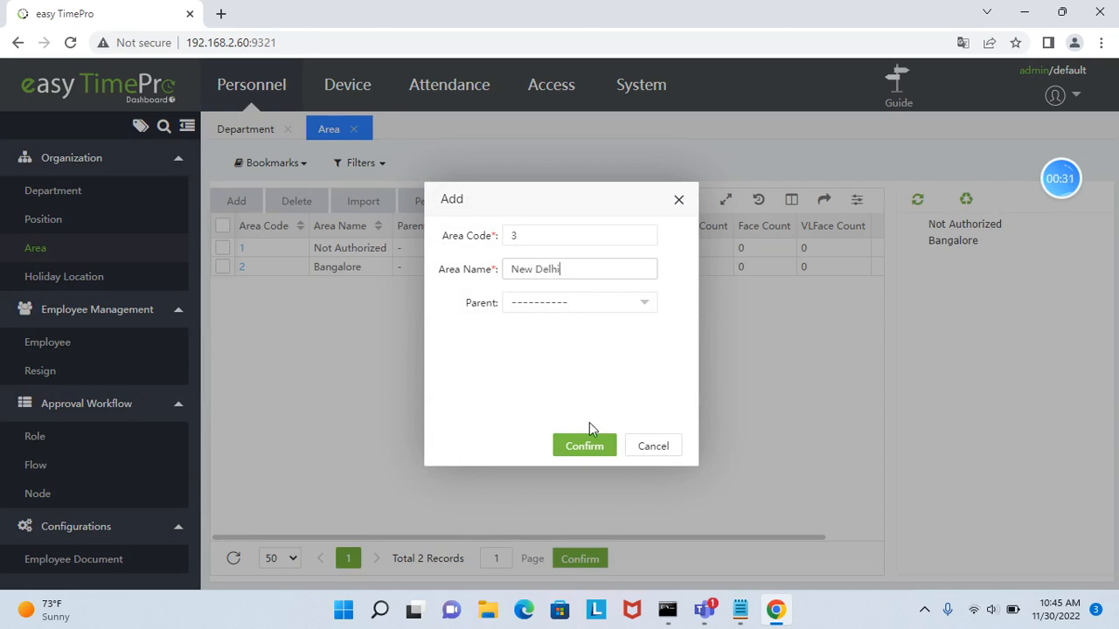
click(584, 445)
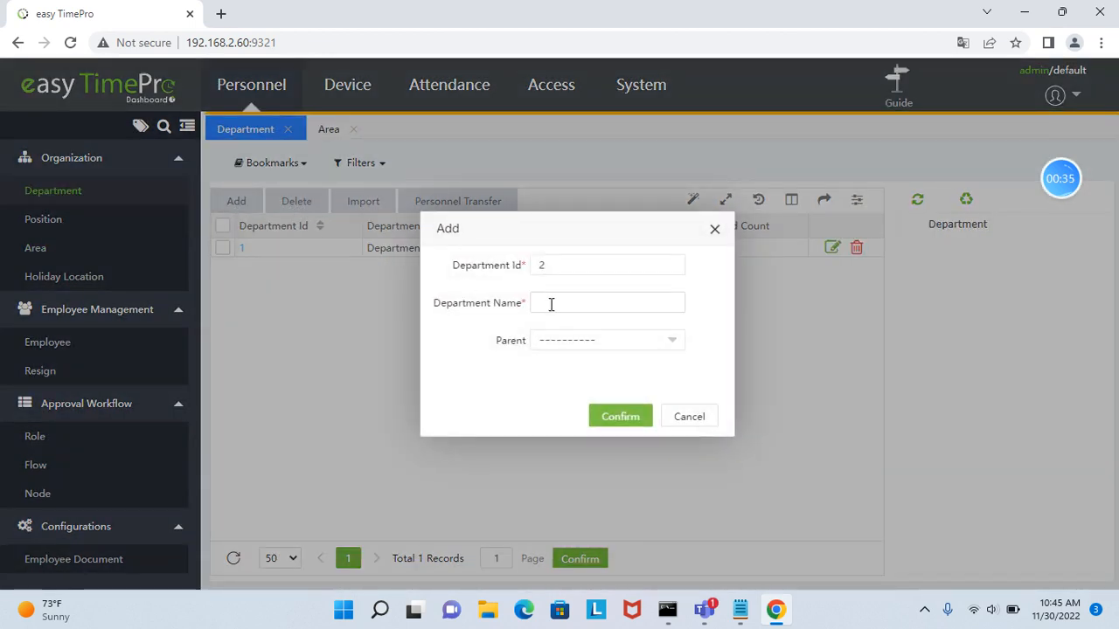
Add a department named Technical
text(Techn)
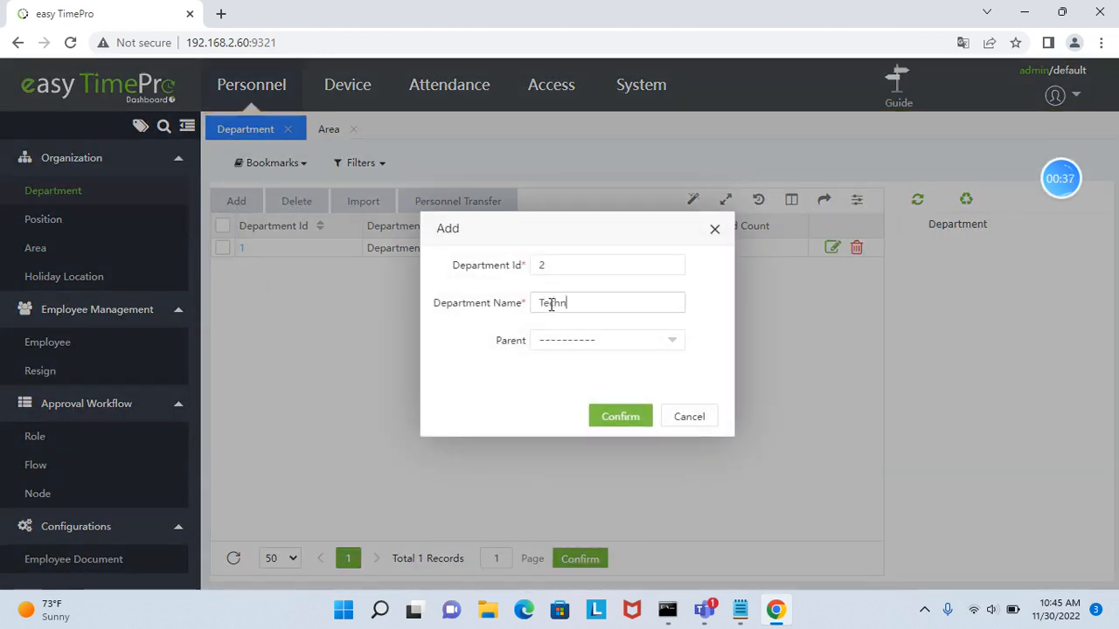
text(echnical)
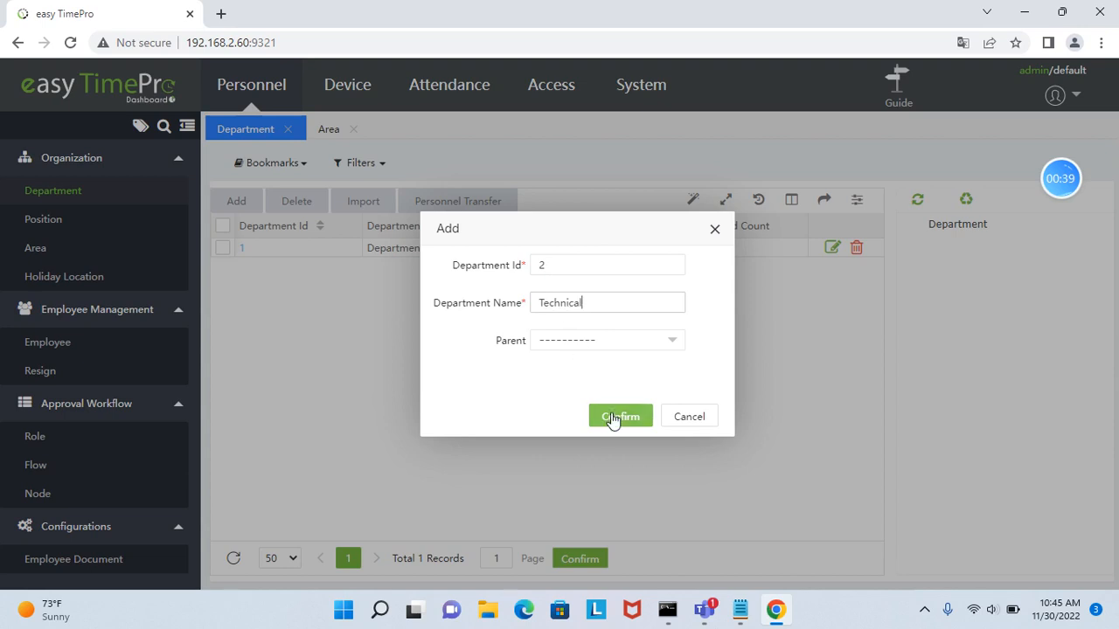
click(43, 219)
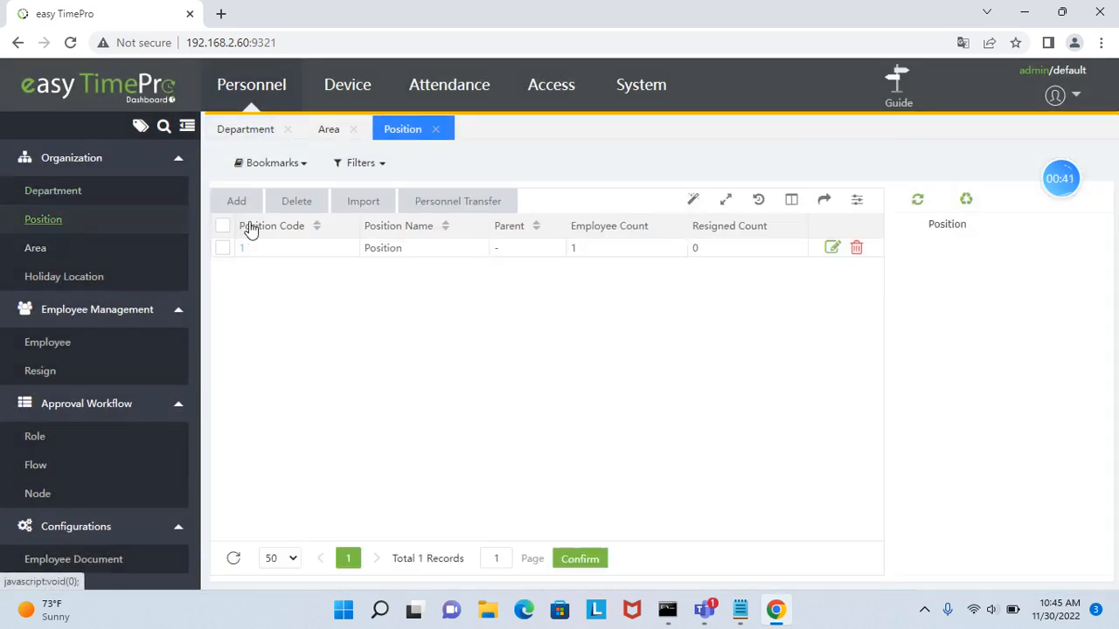
Add a position named Support Engineer
click(236, 200)
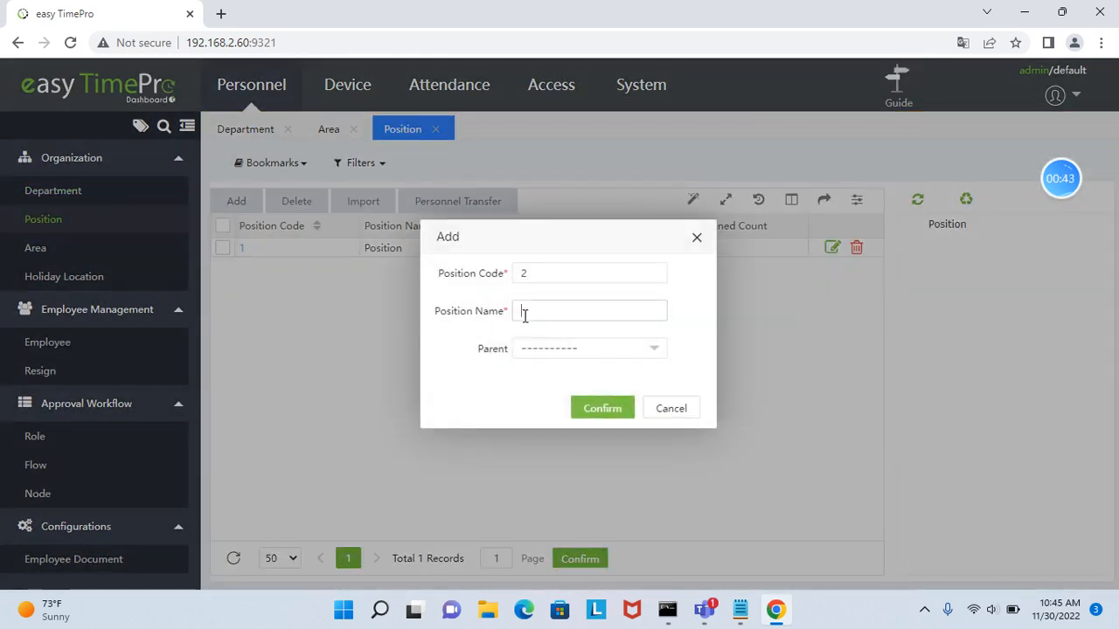
text(Support E)
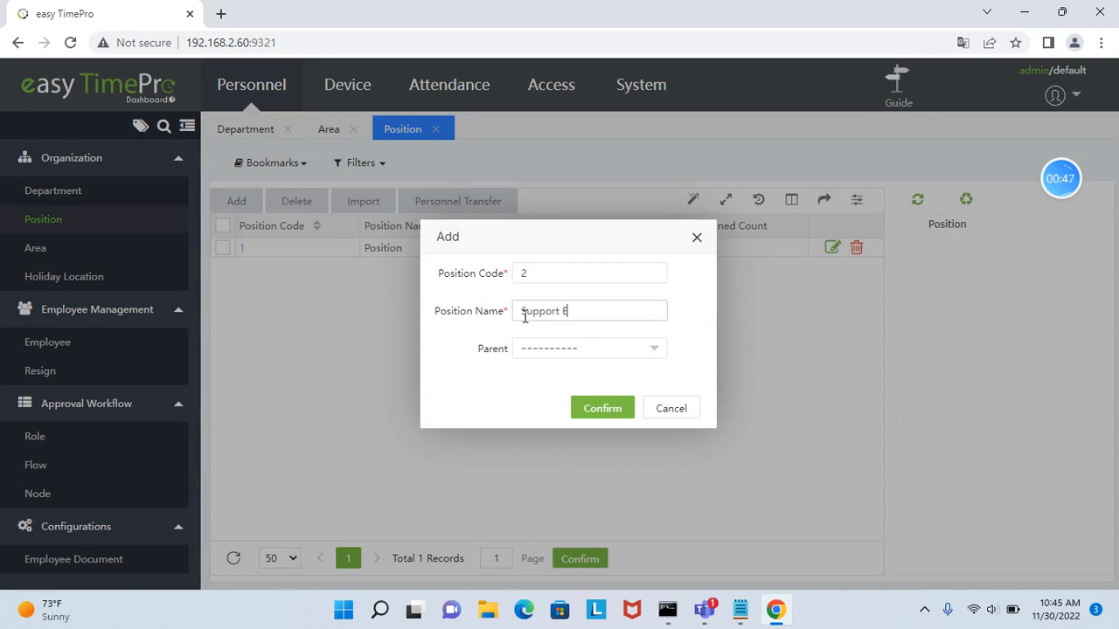
text(ngineer)
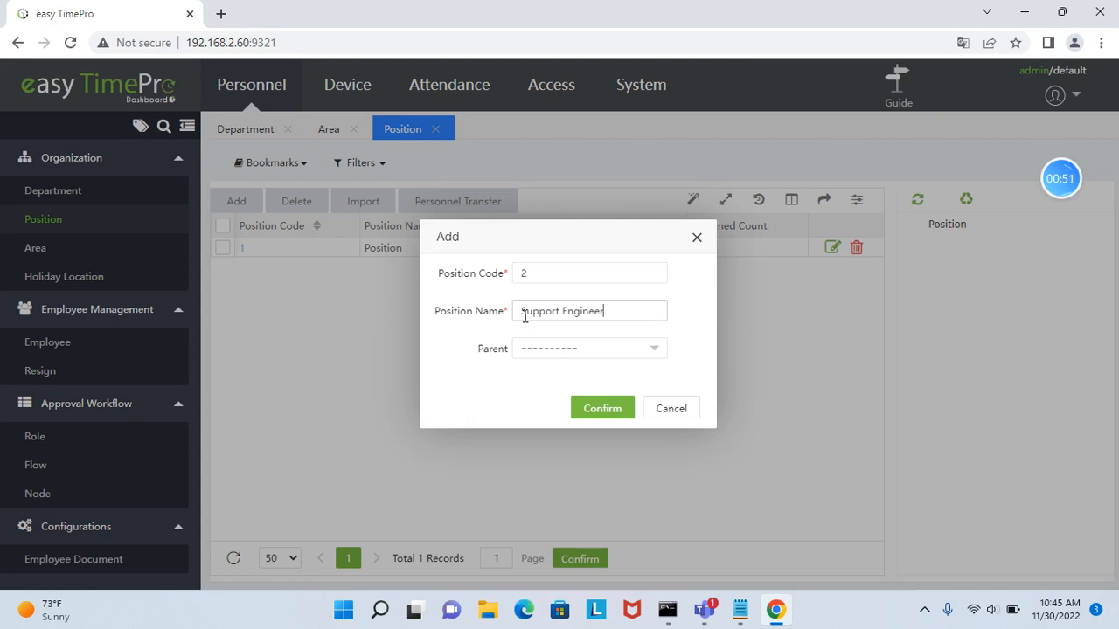
click(602, 407)
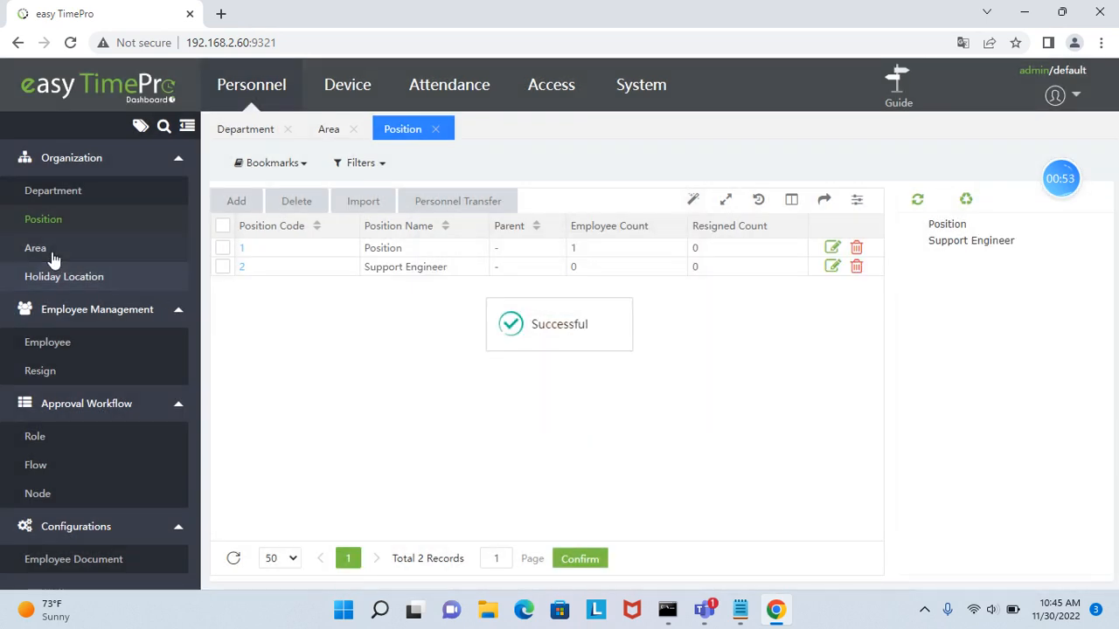
click(47, 341)
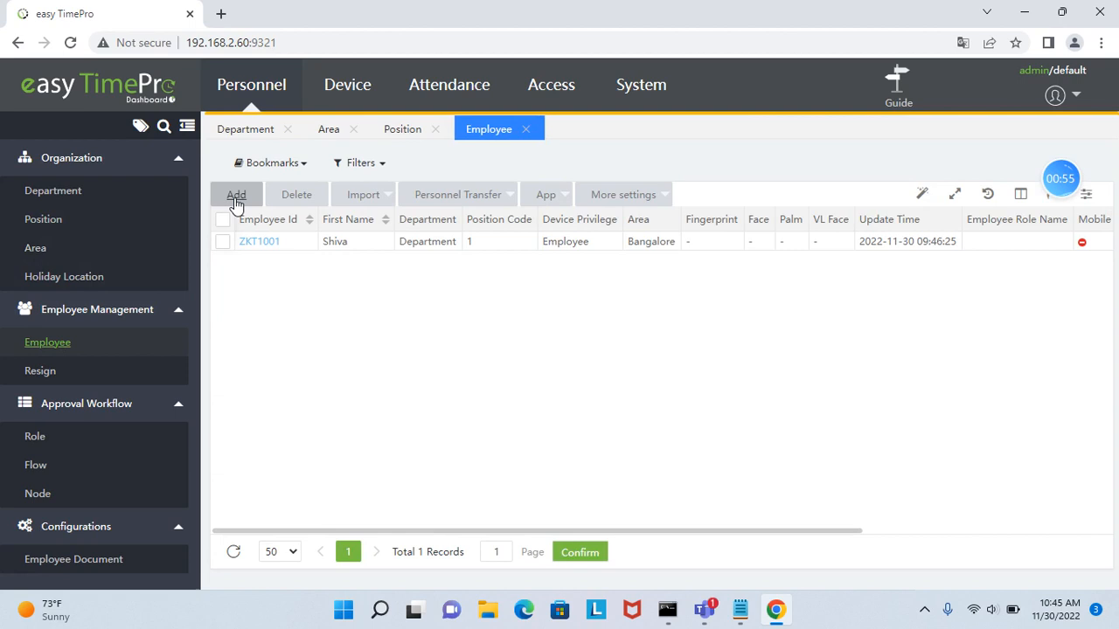
Add employee ZKT1002 'TEST' as Support Engineer in Technical, New Delhi, then dismiss Chrome's password prompt
click(236, 194)
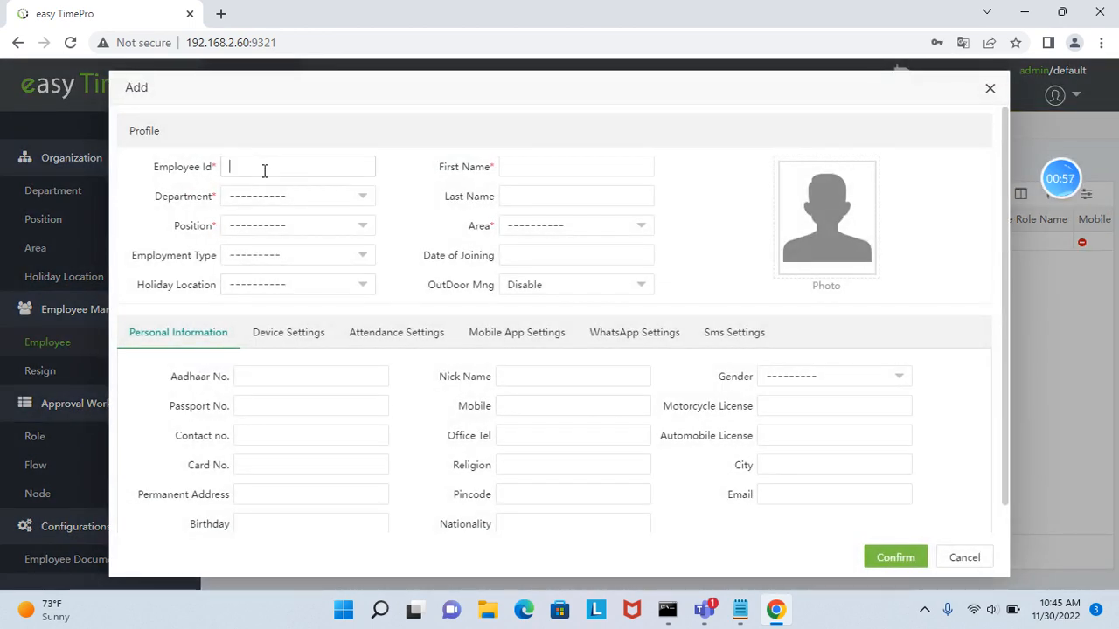
text(ZKT1002)
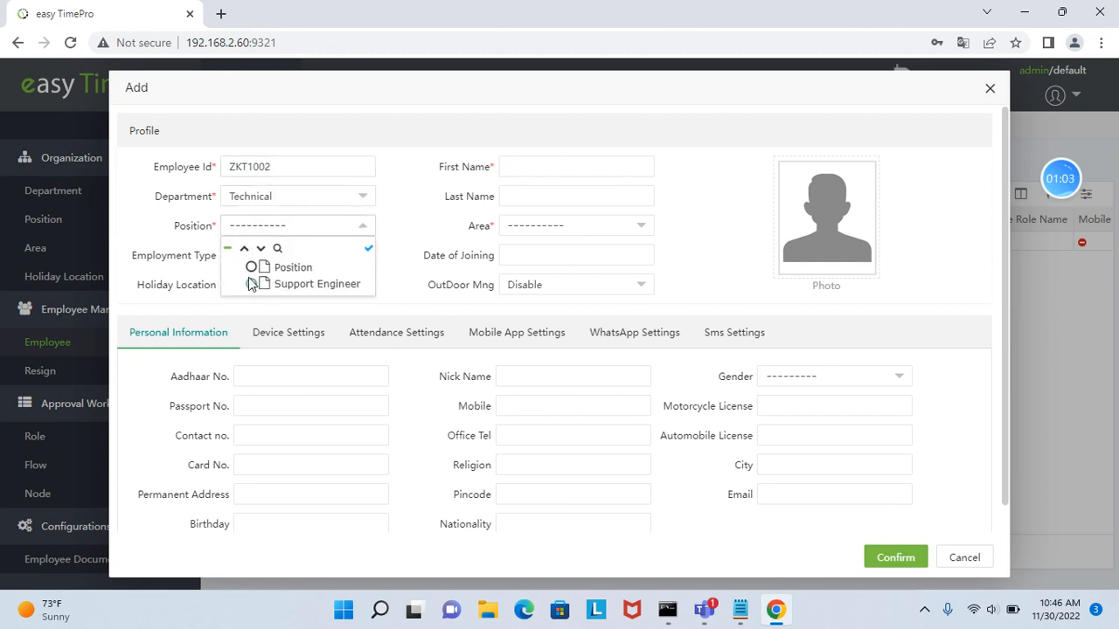
click(317, 283)
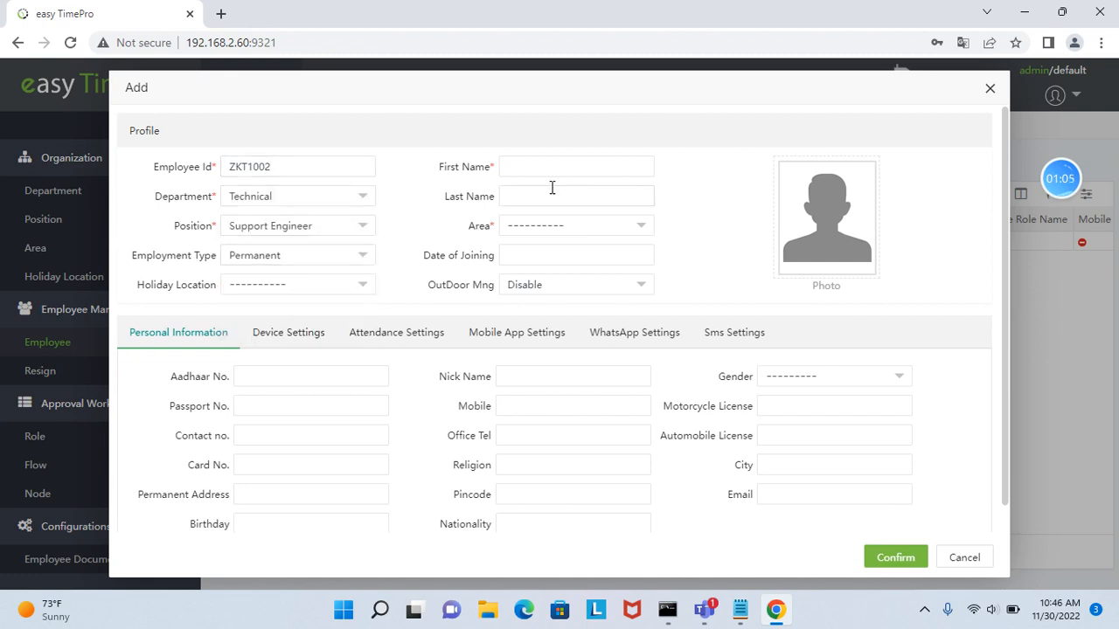
text(T)
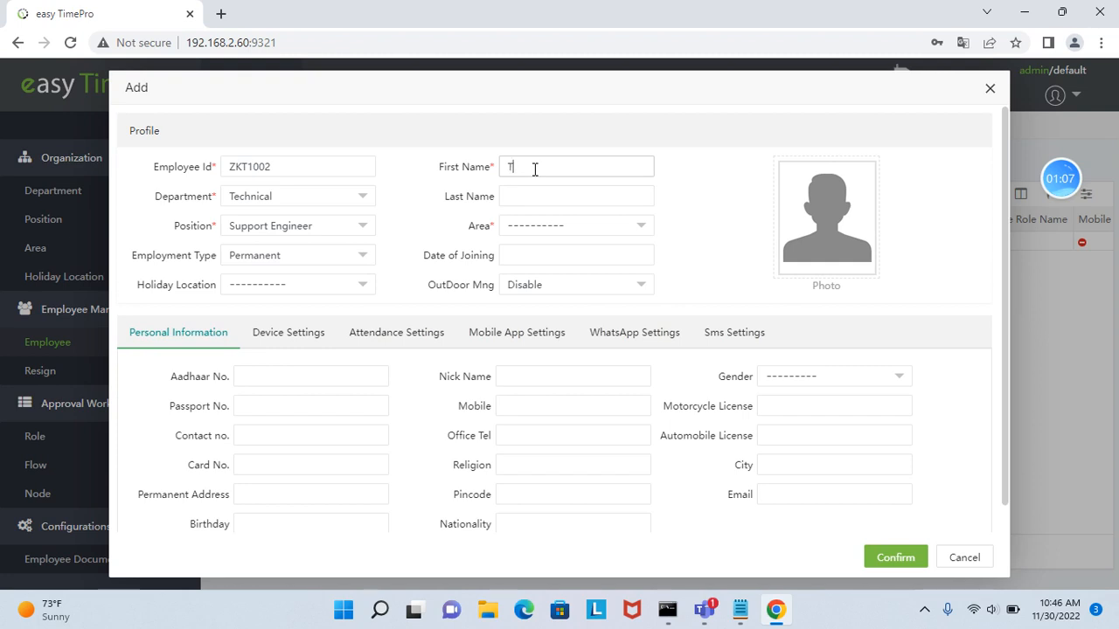
click(577, 226)
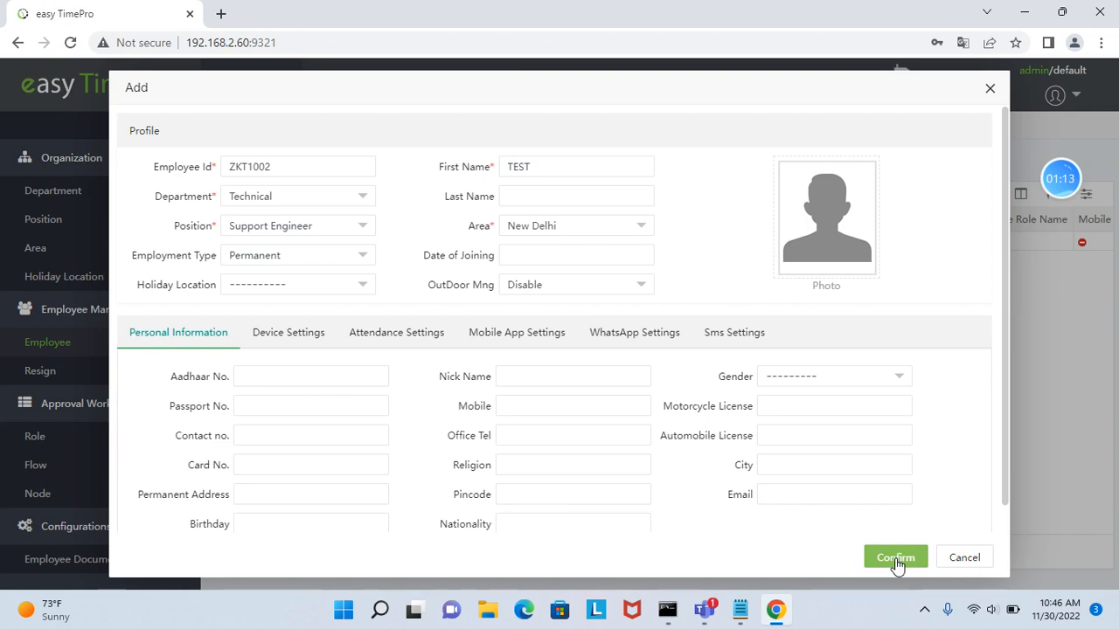
click(895, 556)
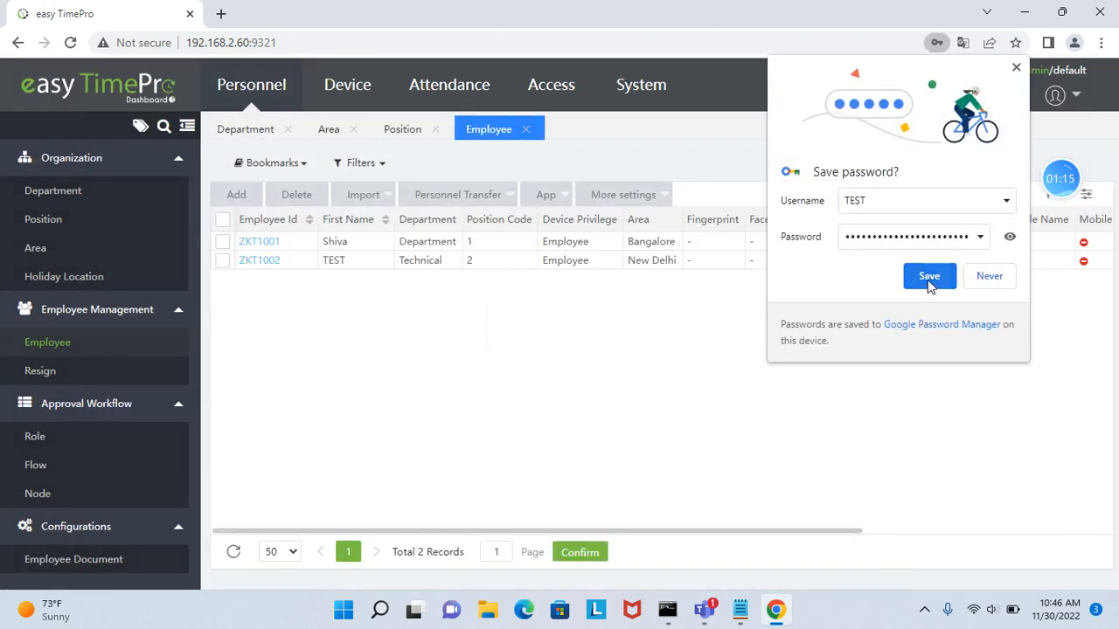
click(930, 275)
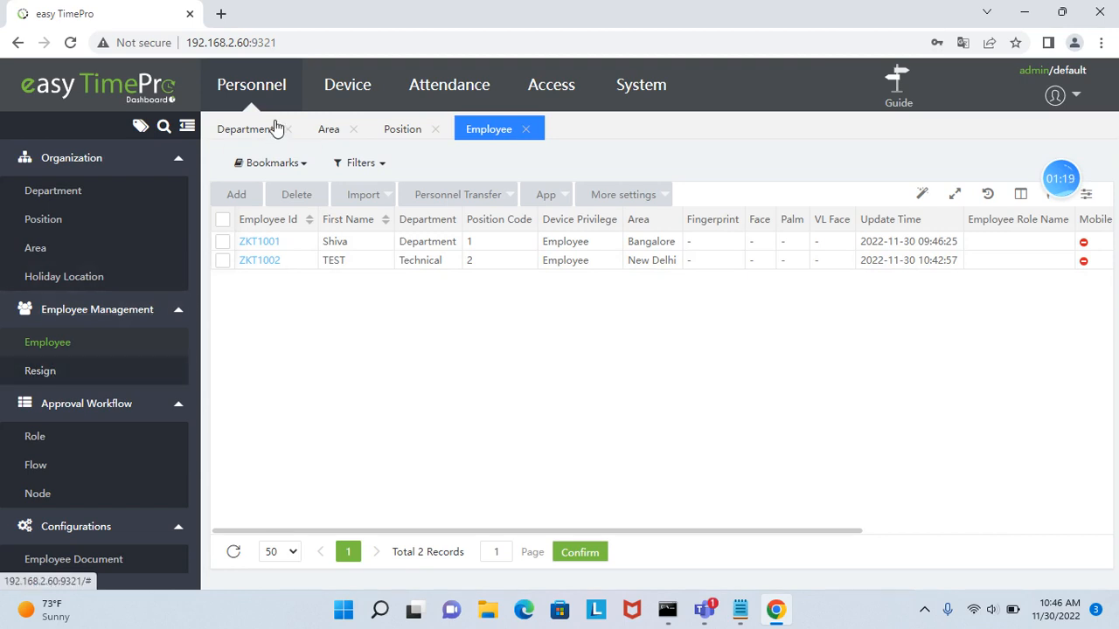
Assign device BYEL192960017 to the Bangalore area and make it a registration device
click(347, 84)
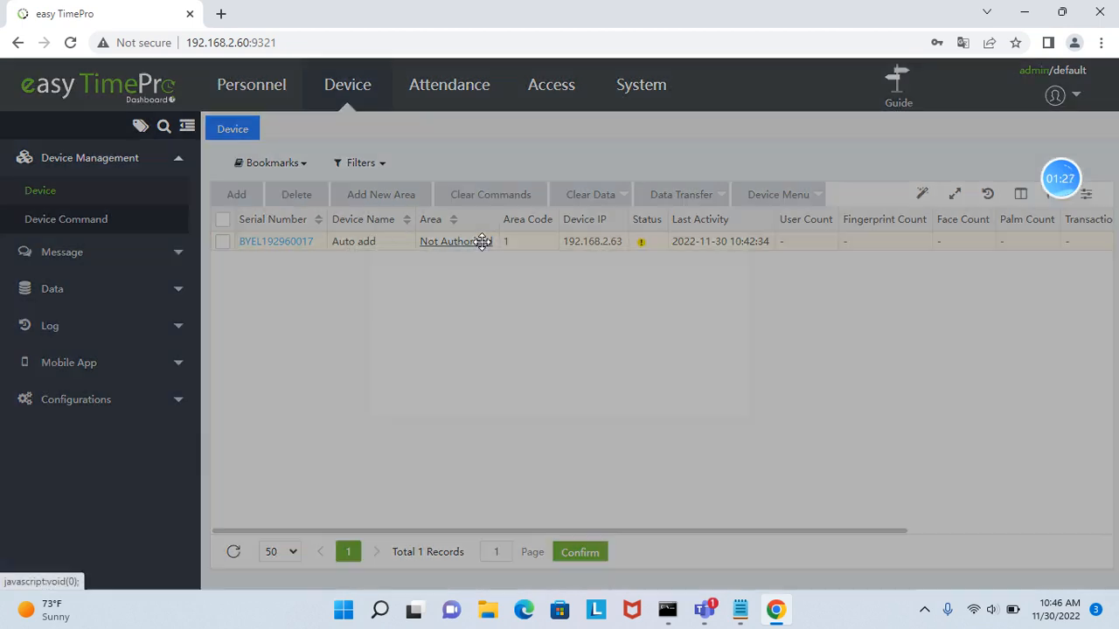
click(454, 241)
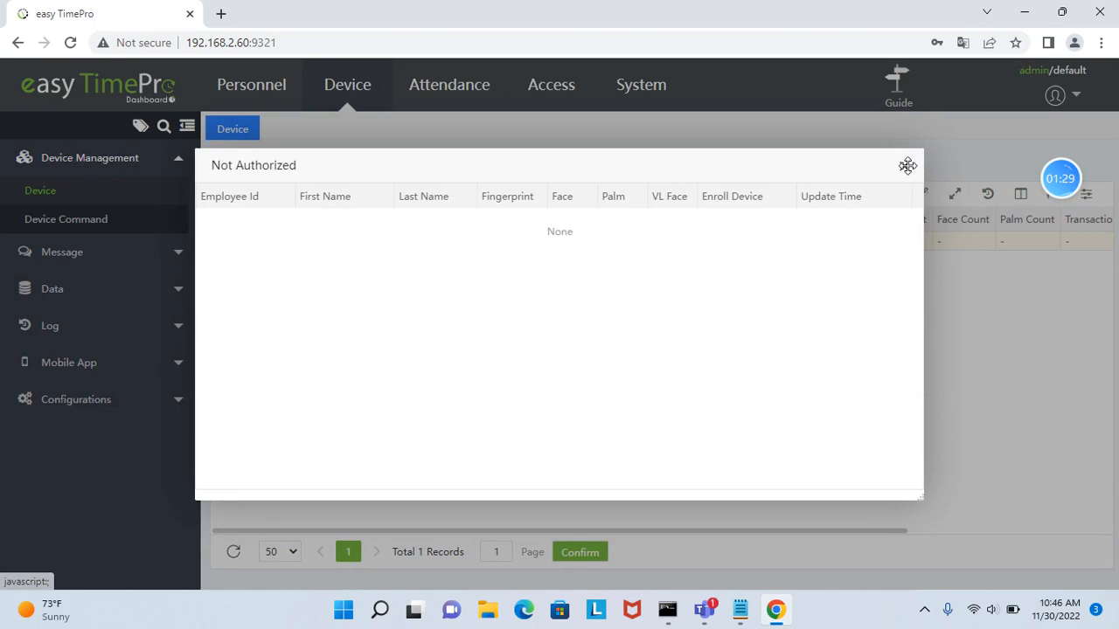
click(908, 165)
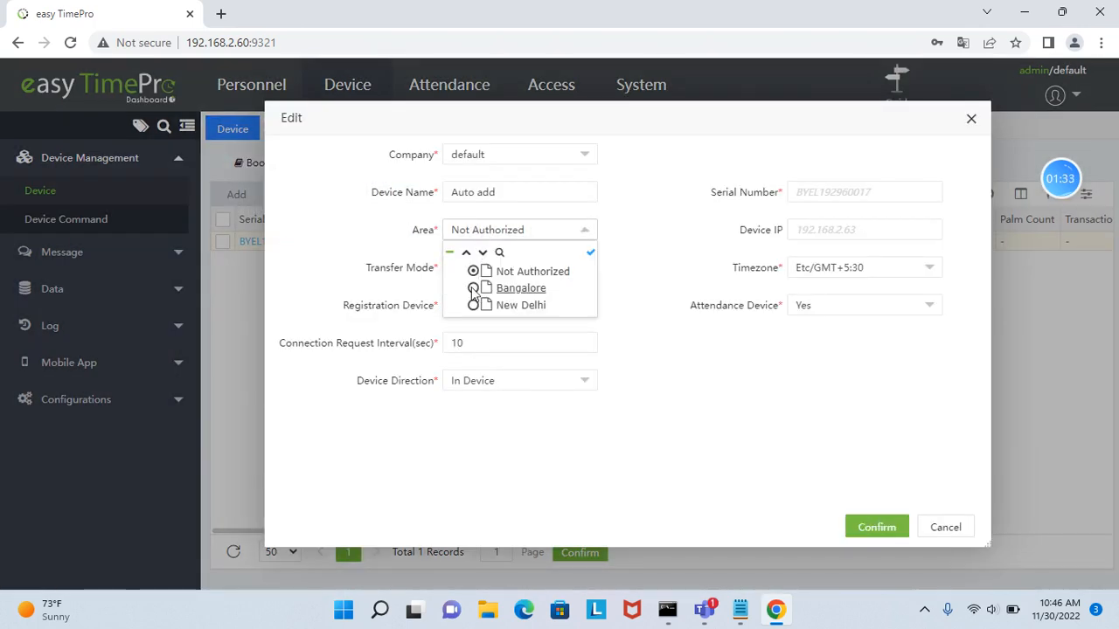
click(521, 305)
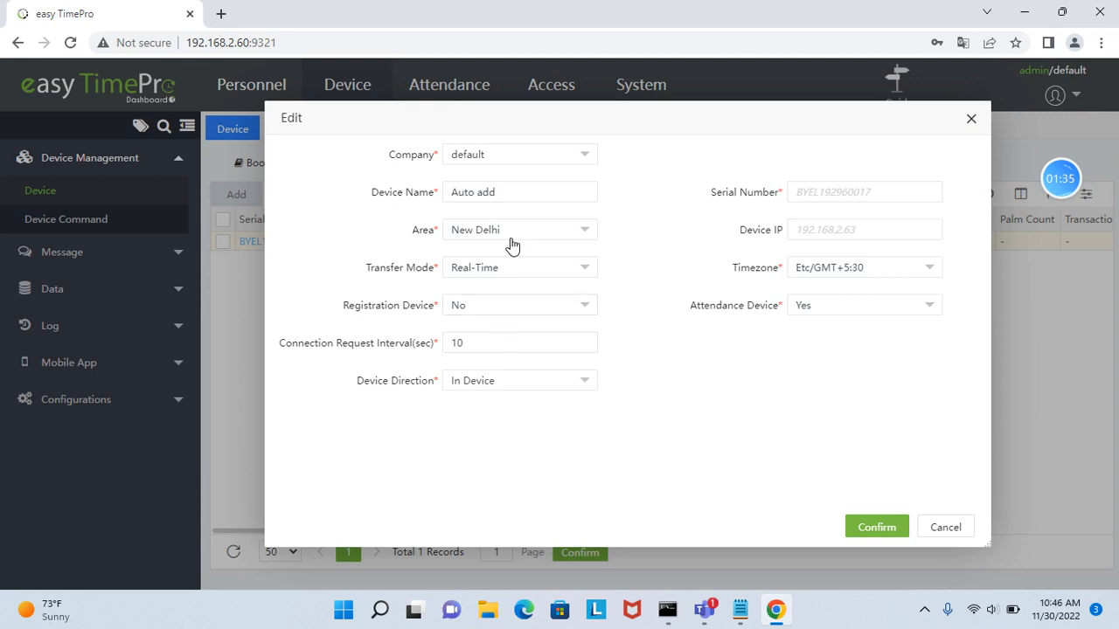
click(516, 229)
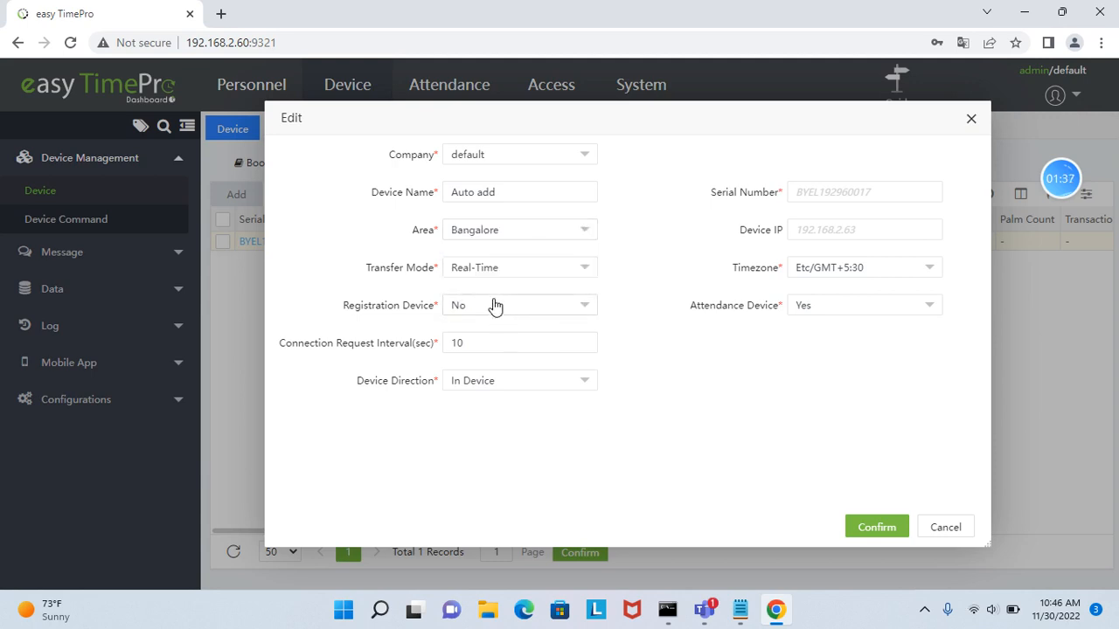
click(520, 304)
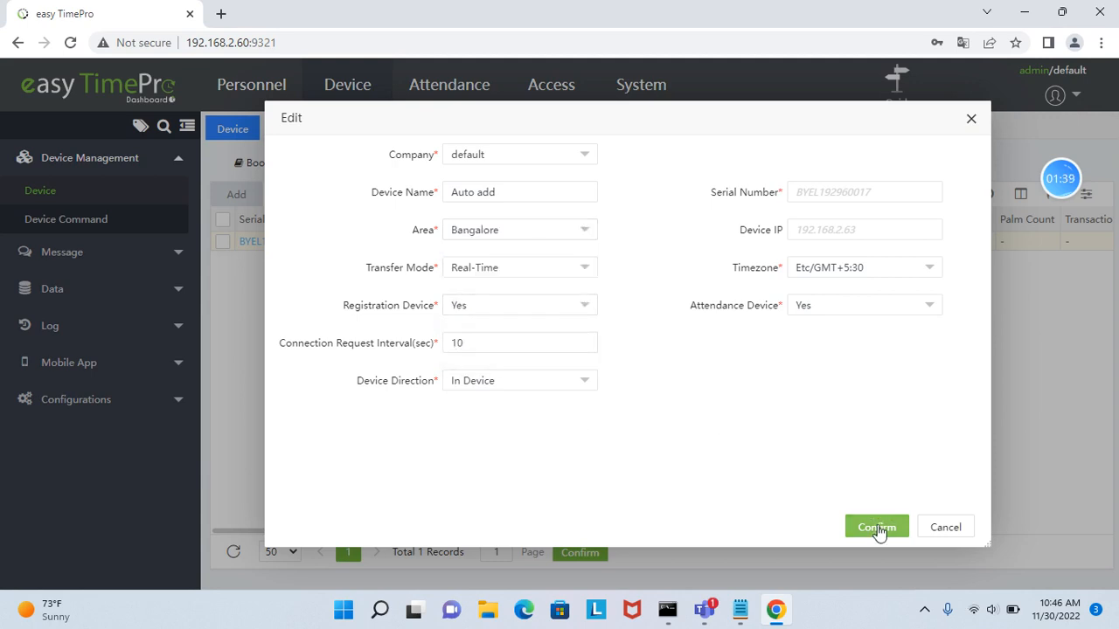
click(876, 526)
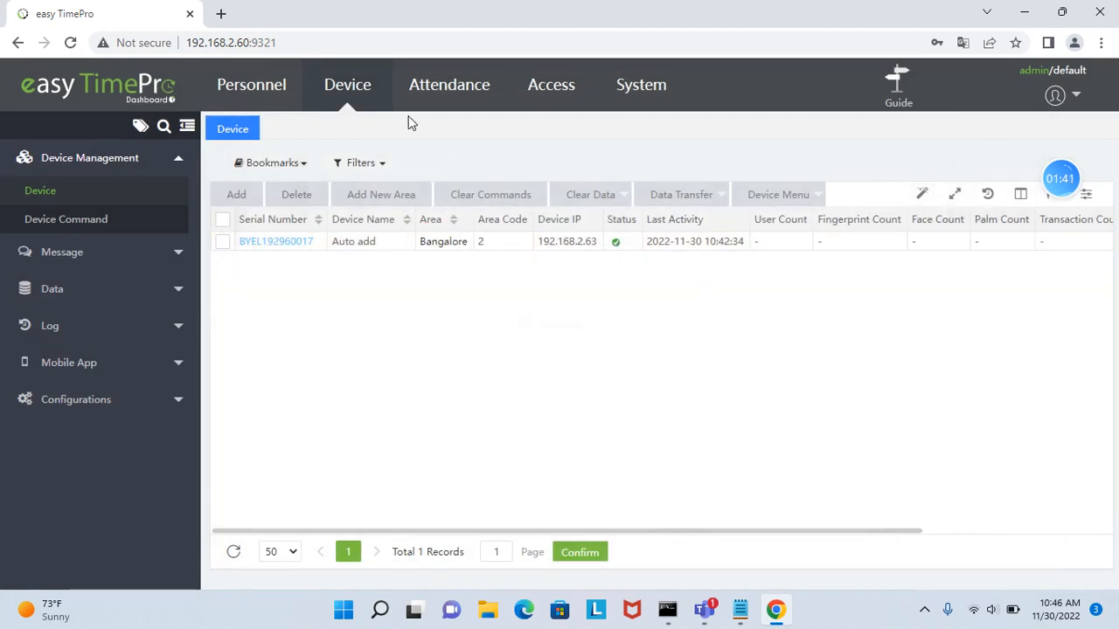
mouse_move(643, 249)
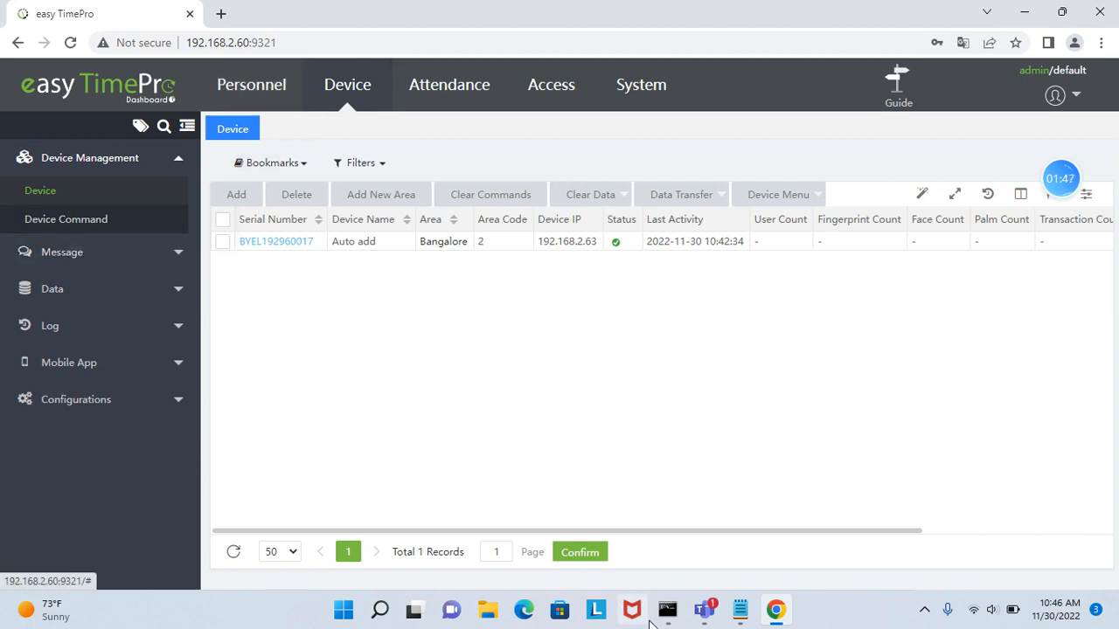
Open the Attendance module's Global Rule calculation settings
click(739, 610)
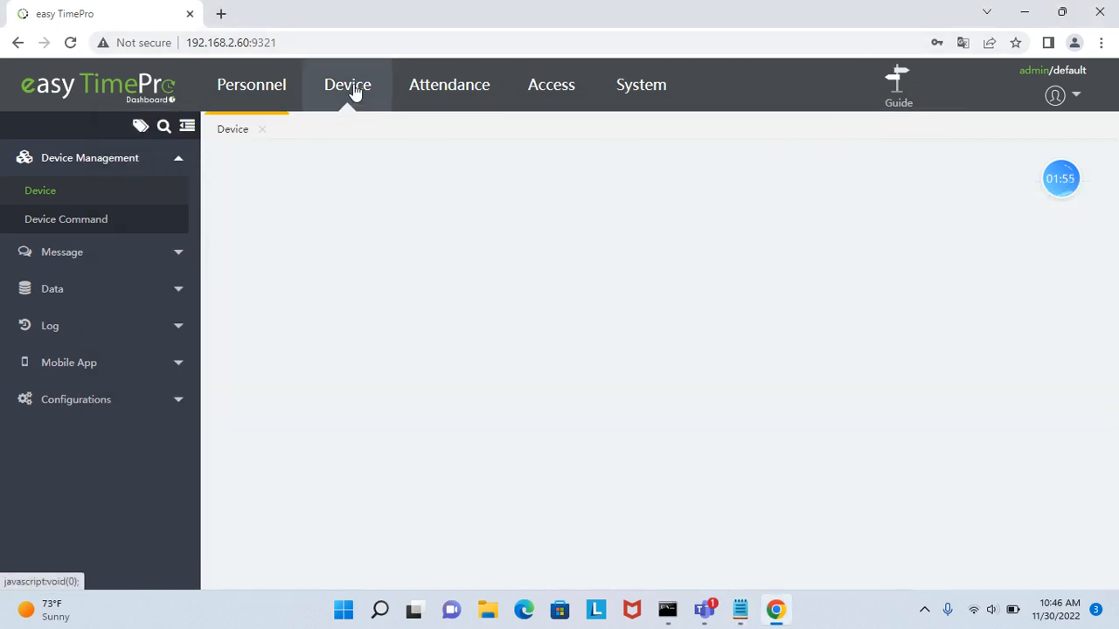
click(448, 84)
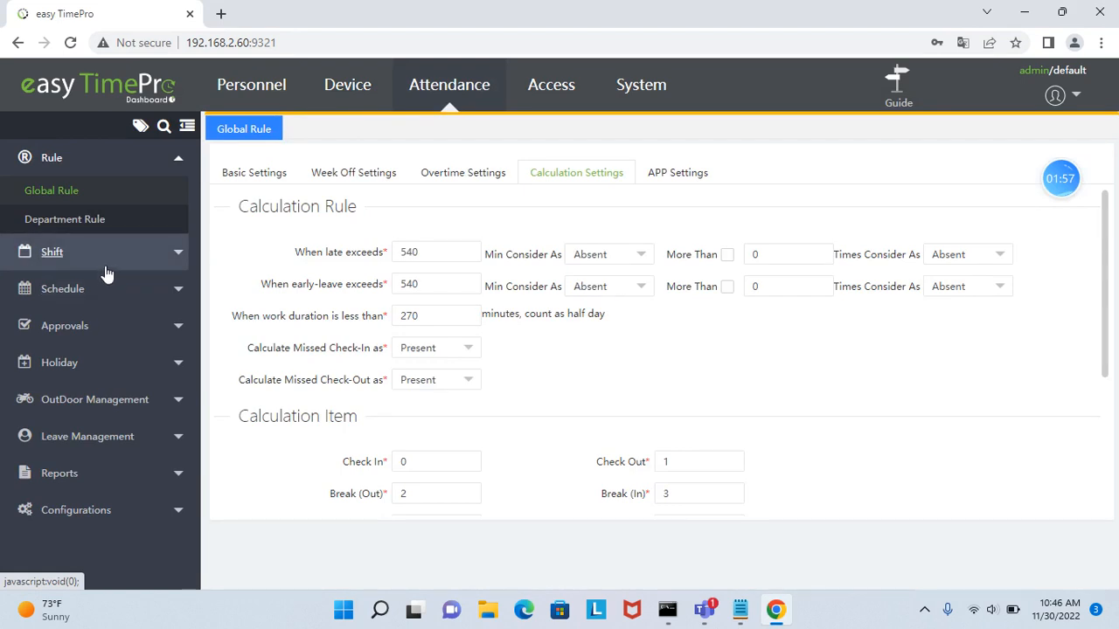
Add a timetable named 'Normal' with 09:00 check-in and 18:00 check-out
click(52, 251)
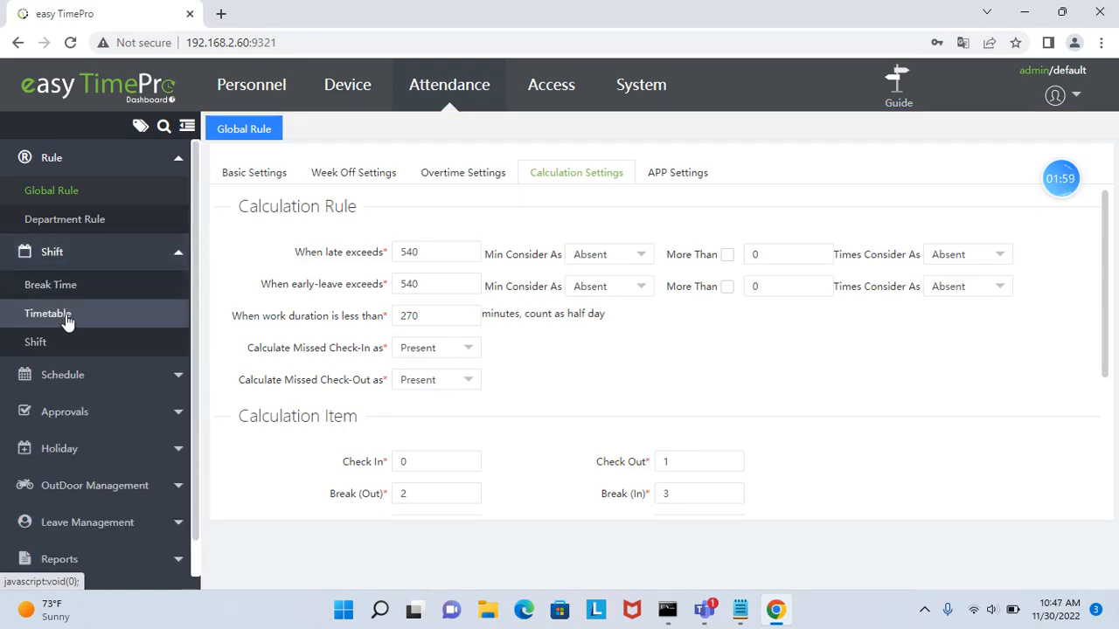
click(47, 313)
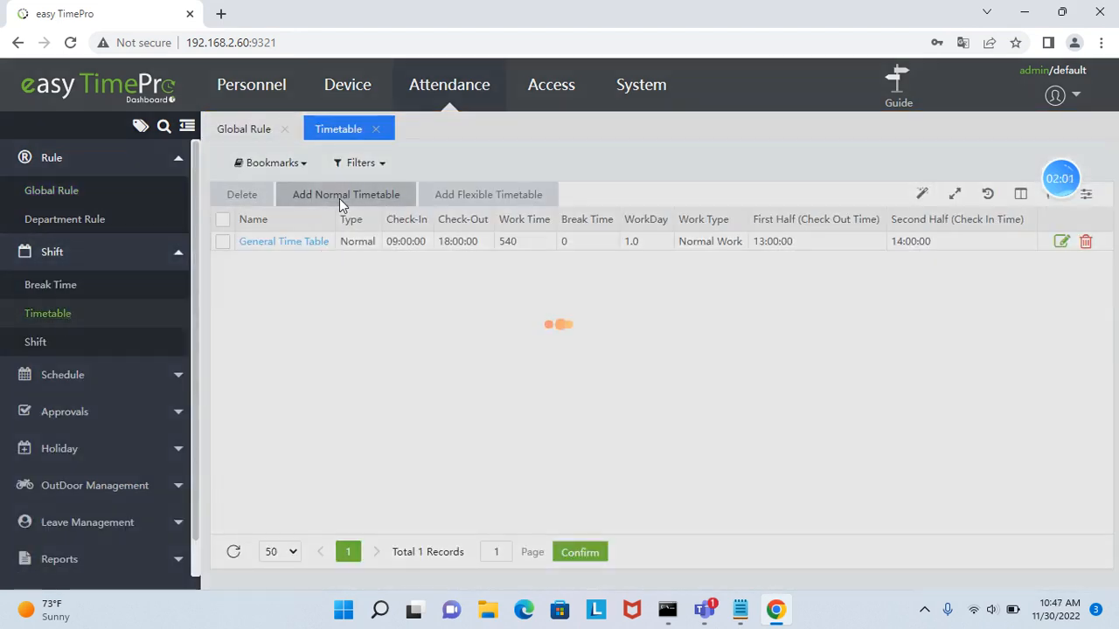
click(345, 194)
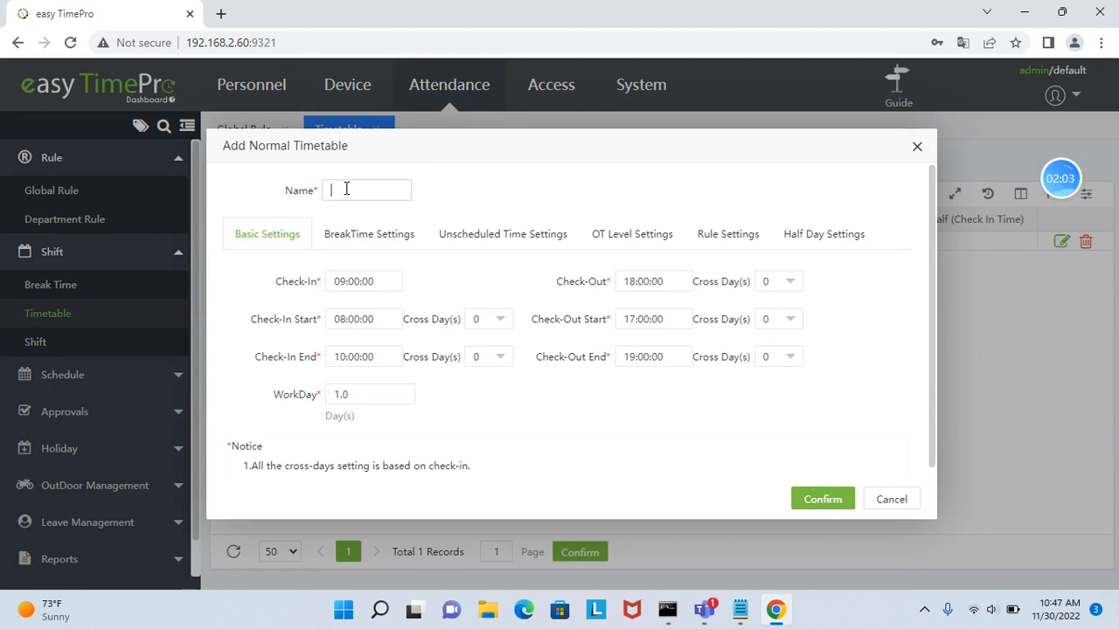
text(Normal)
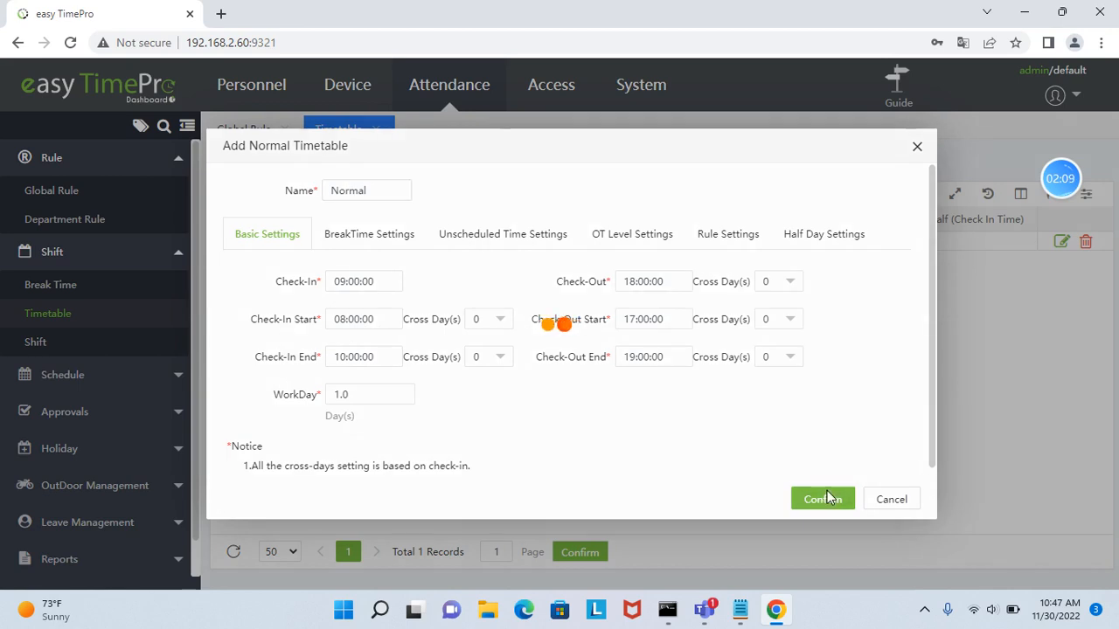
click(820, 498)
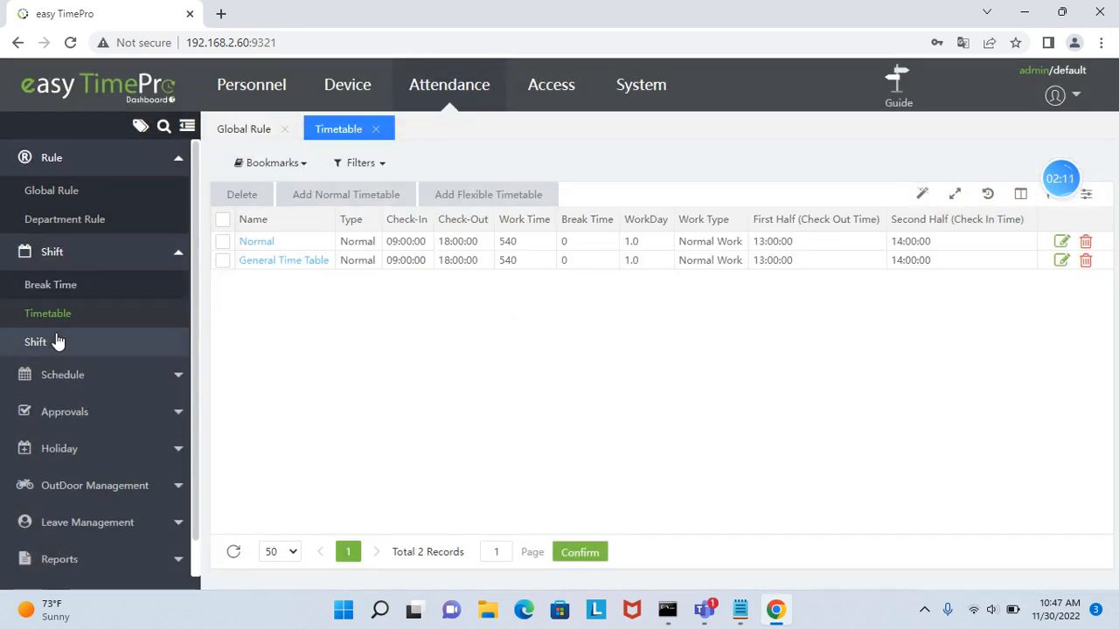
Add 'Normal shift' using the Normal timetable Monday to Friday, weekends off
click(36, 342)
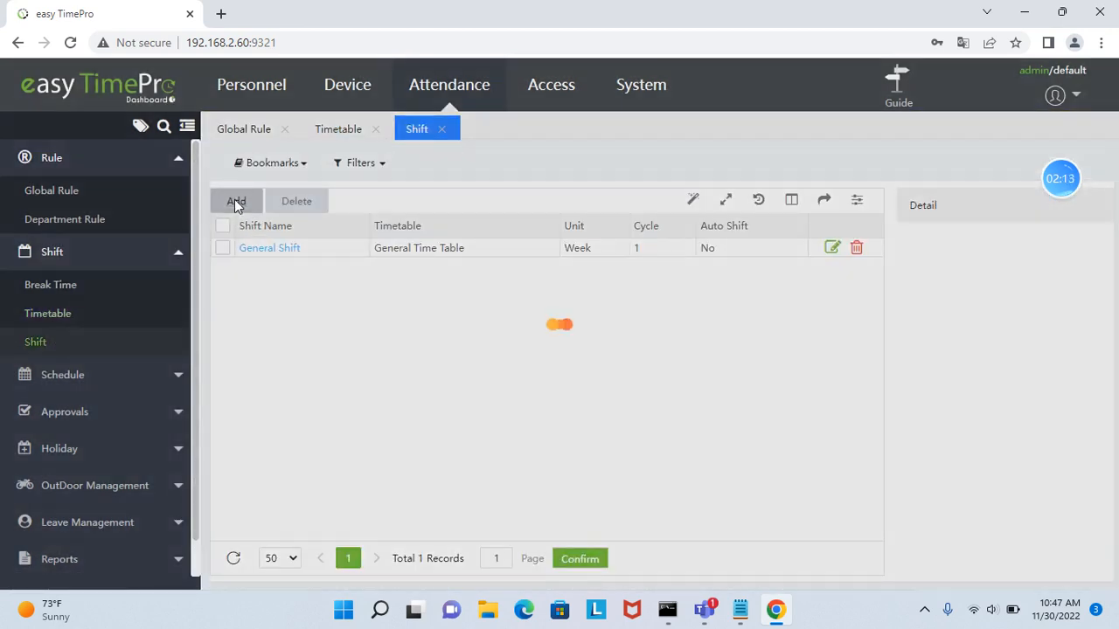
click(236, 201)
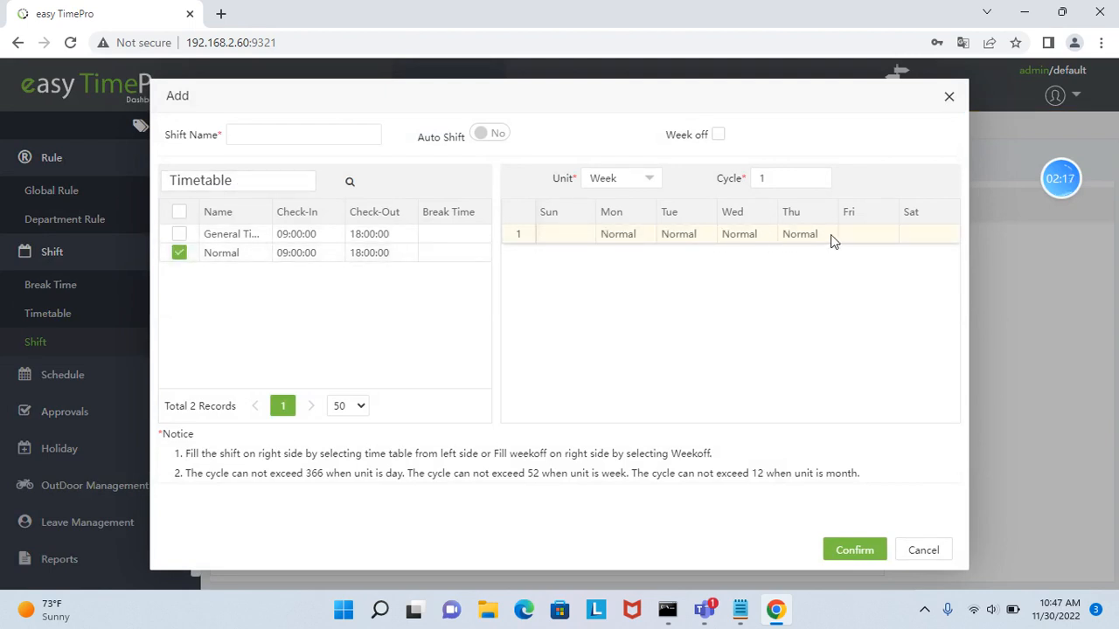
click(718, 134)
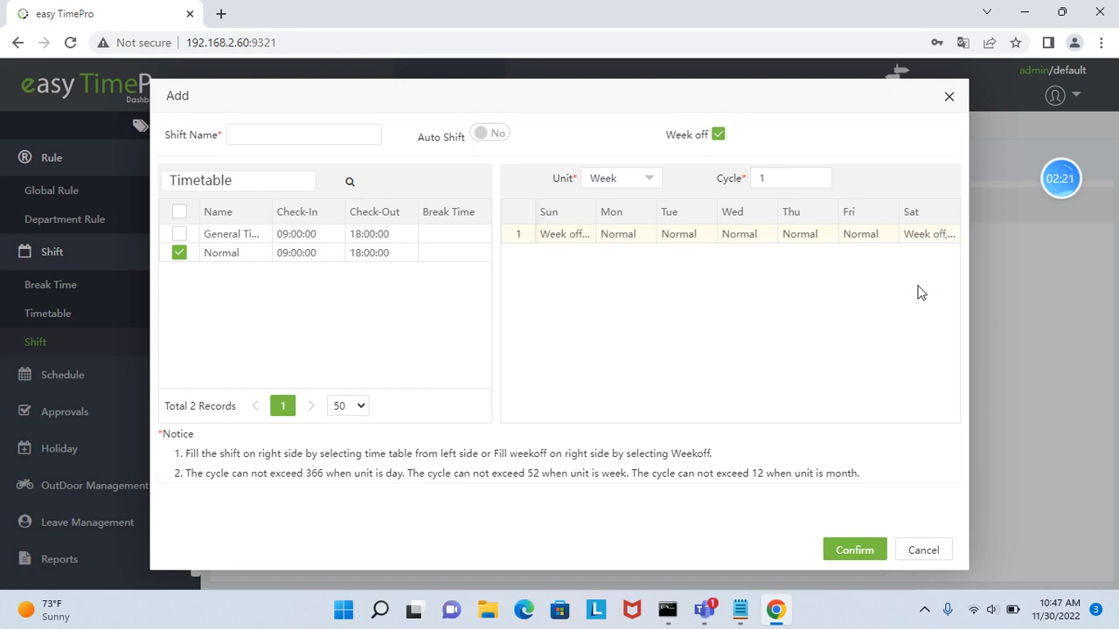
mouse_move(854, 548)
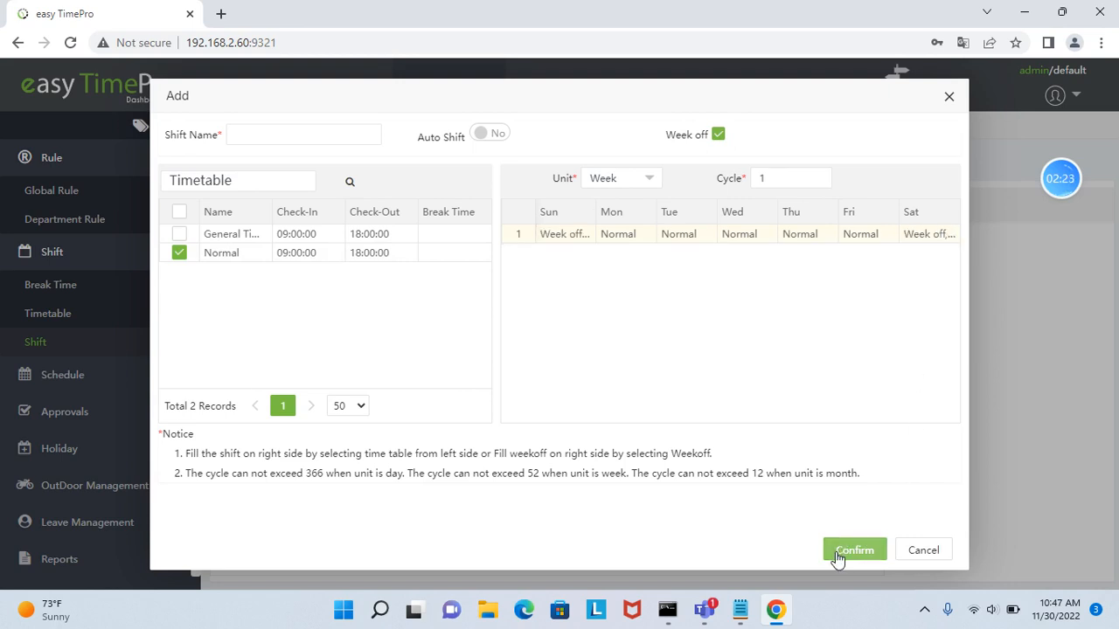
click(854, 550)
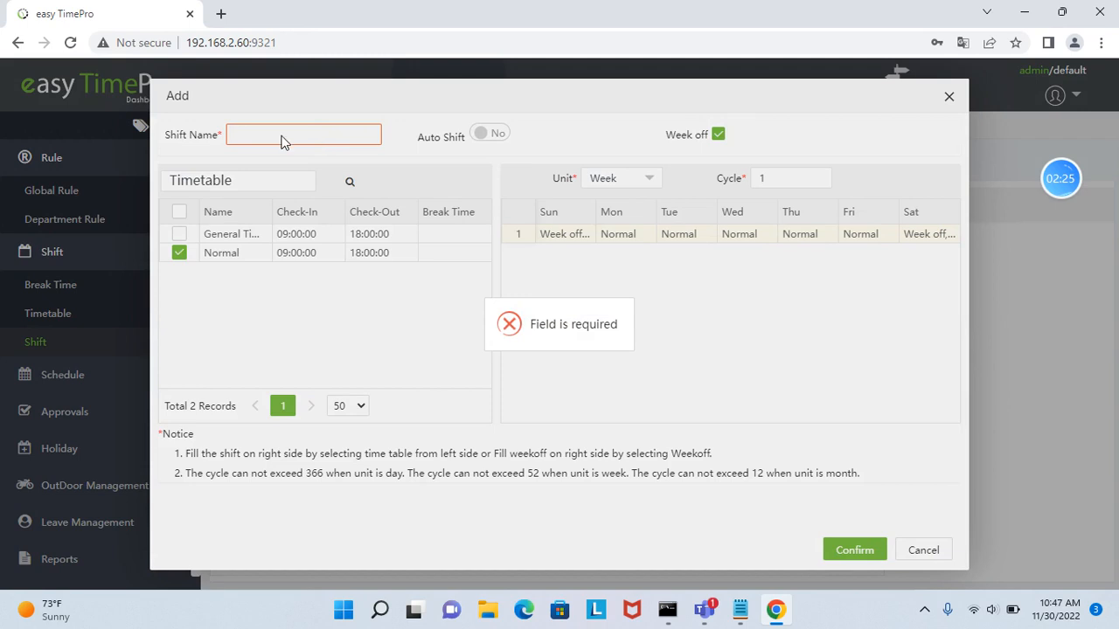
click(303, 133)
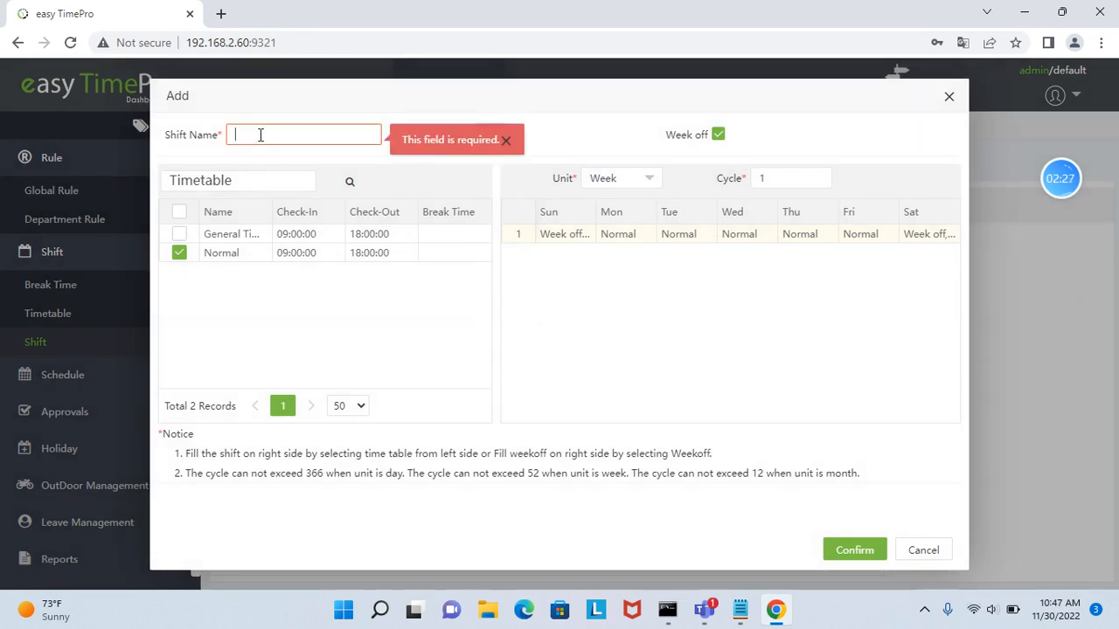
text(Normal s)
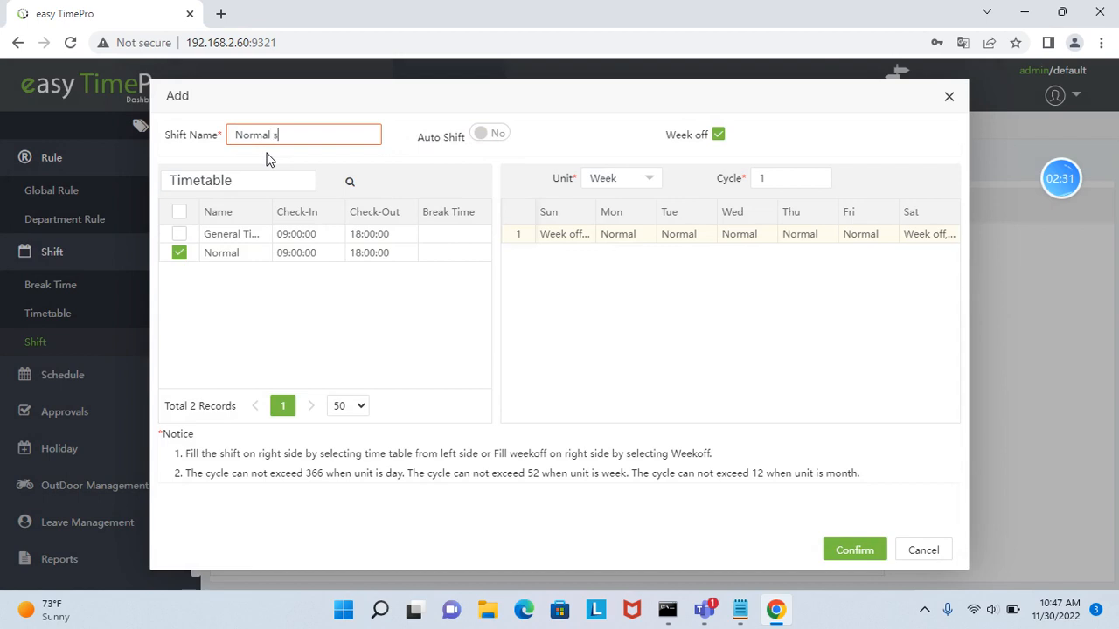
text(hift)
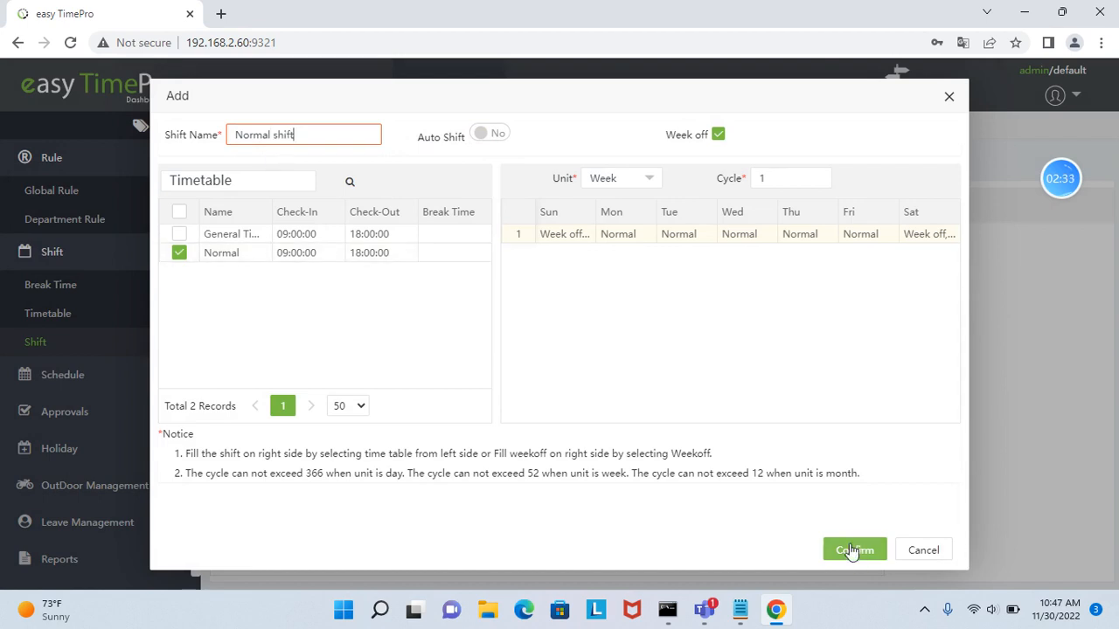
click(854, 549)
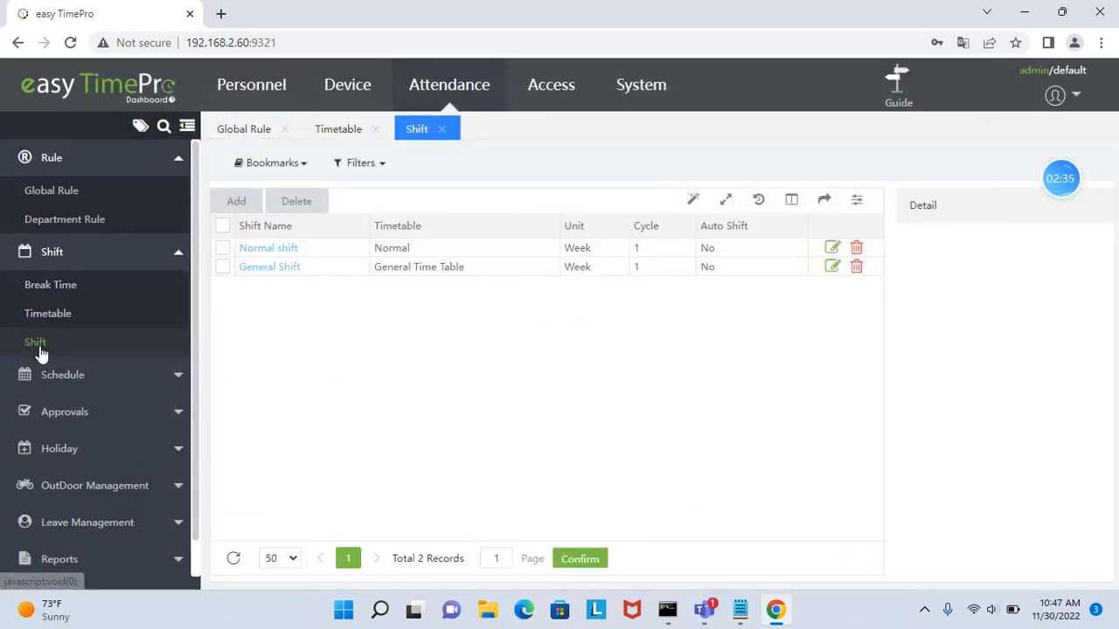
Schedule Shiva and TEST on Normal shift for 2022-11-01 to 2022-11-30, overwriting existing schedules
click(69, 436)
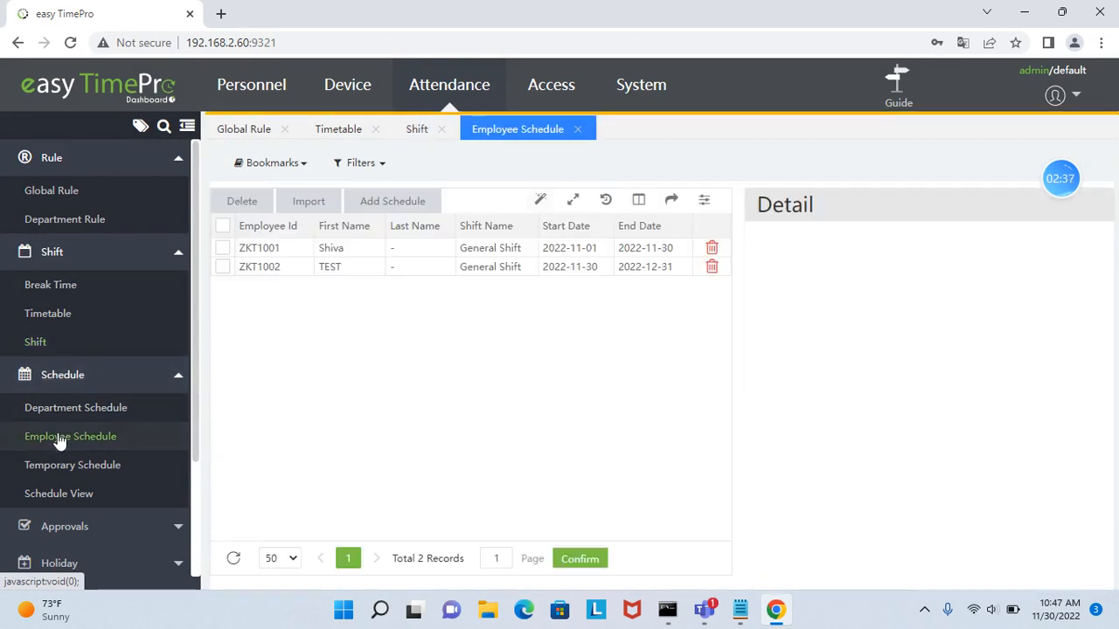
click(392, 201)
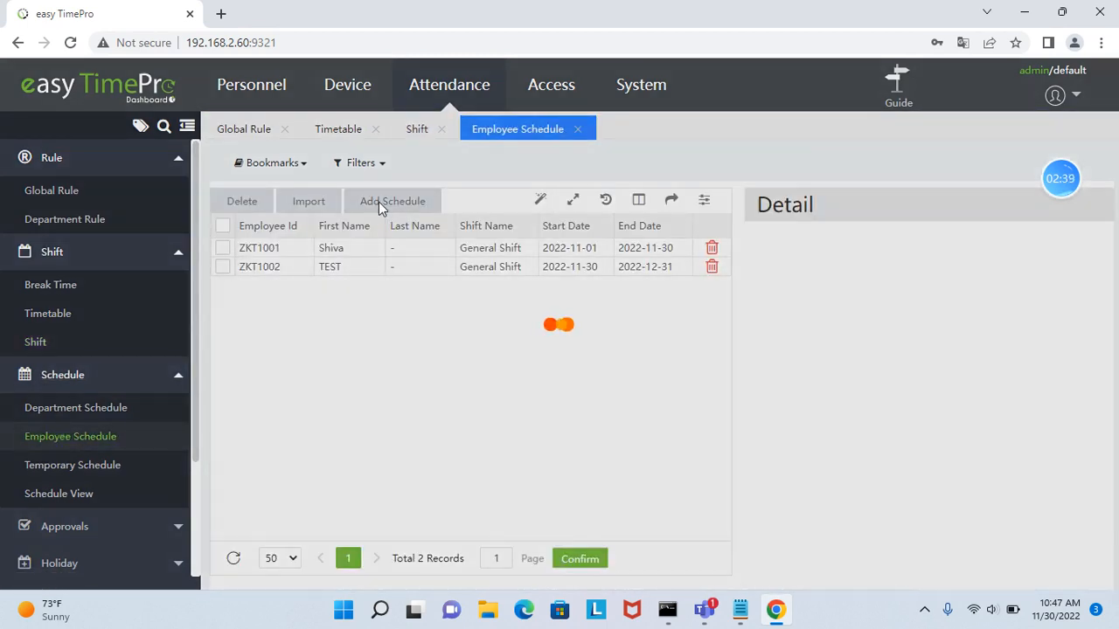
click(392, 201)
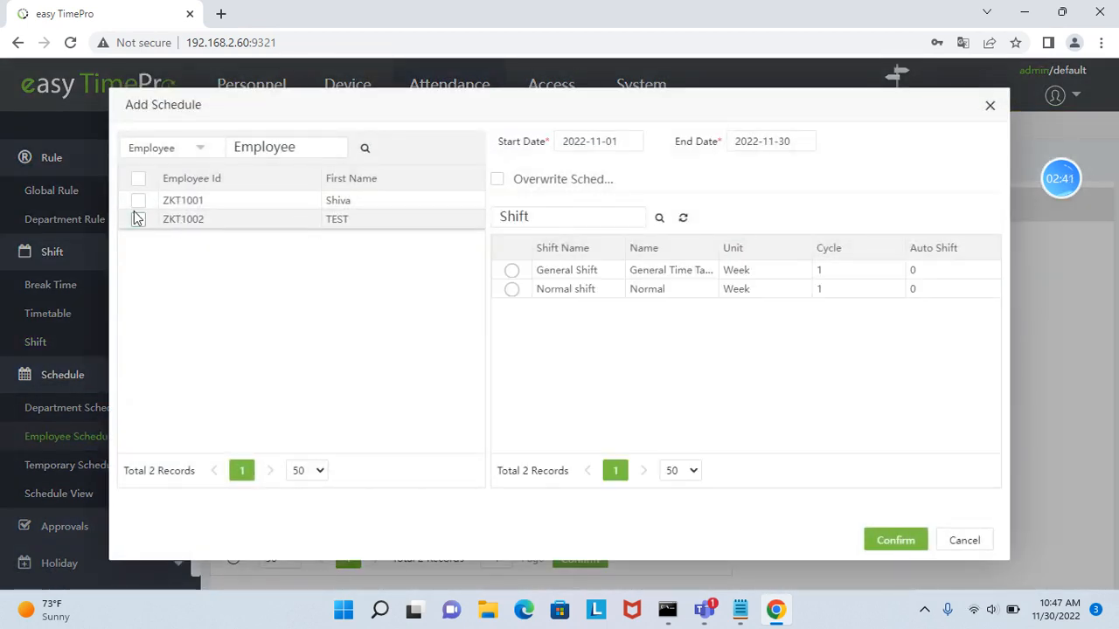
click(138, 219)
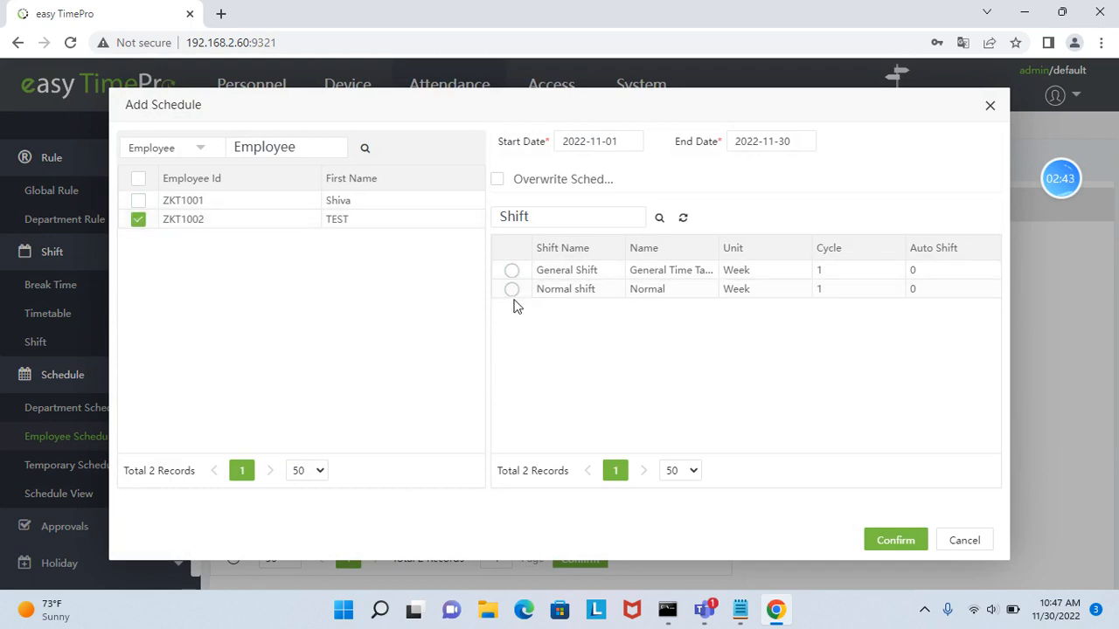
click(511, 288)
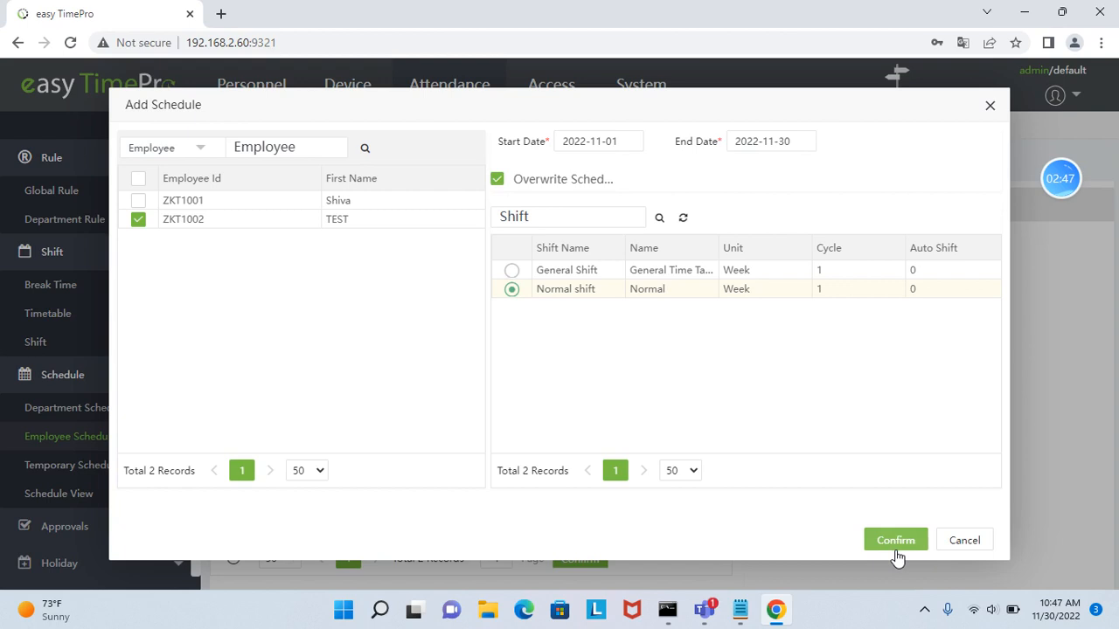
mouse_move(96, 145)
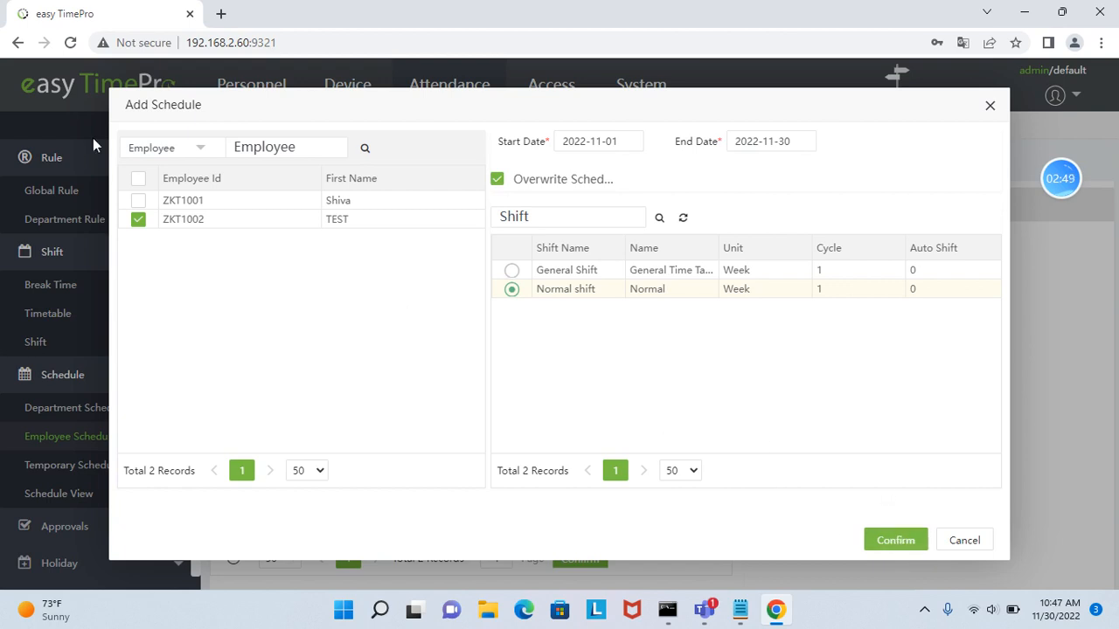
click(138, 178)
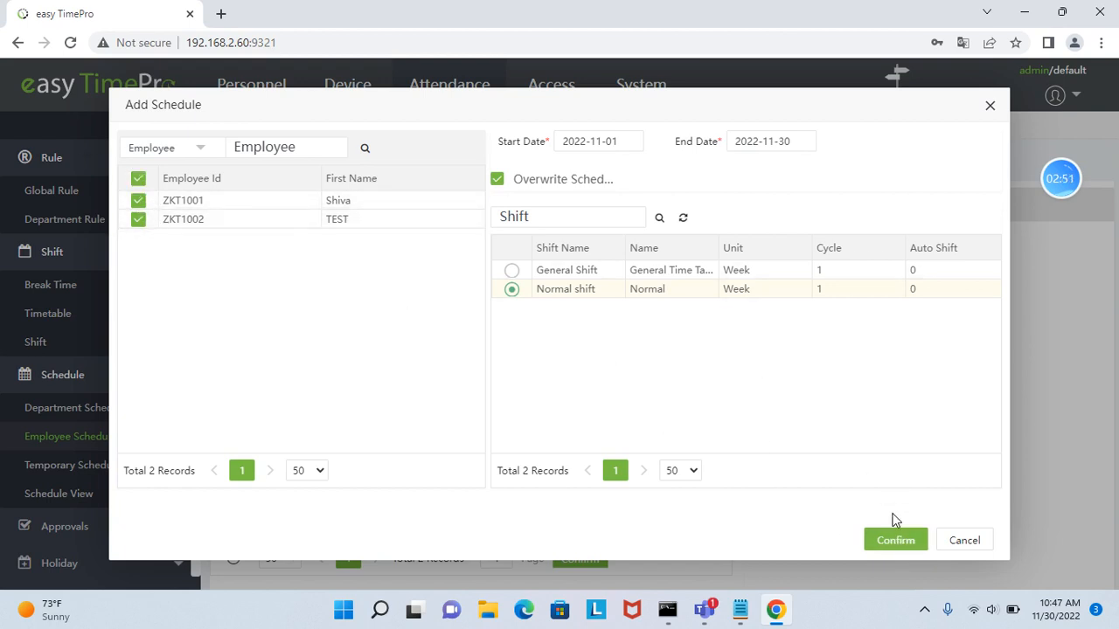
click(895, 539)
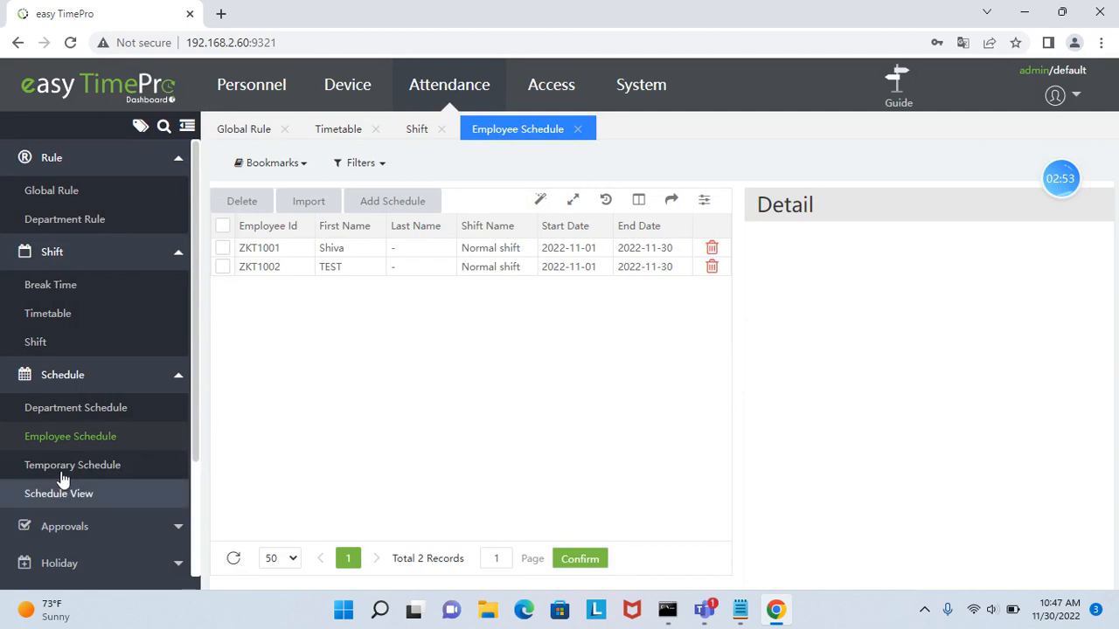
Run Reports > Calculate for Shiva and TEST over 2022-11-01 to 2022-11-30
scroll(down, 3)
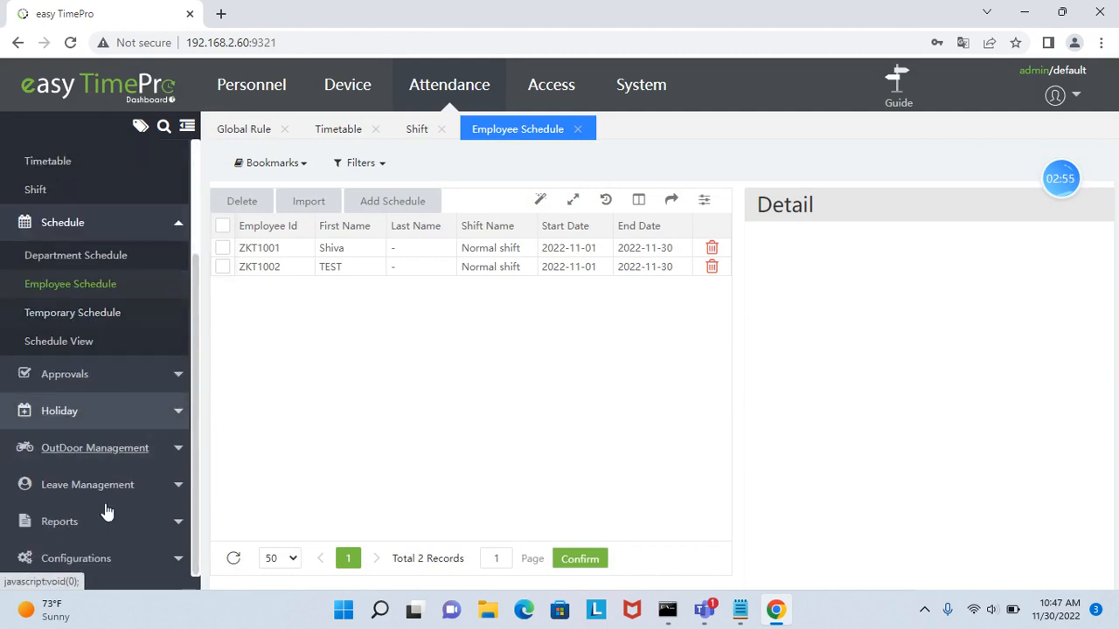
click(60, 521)
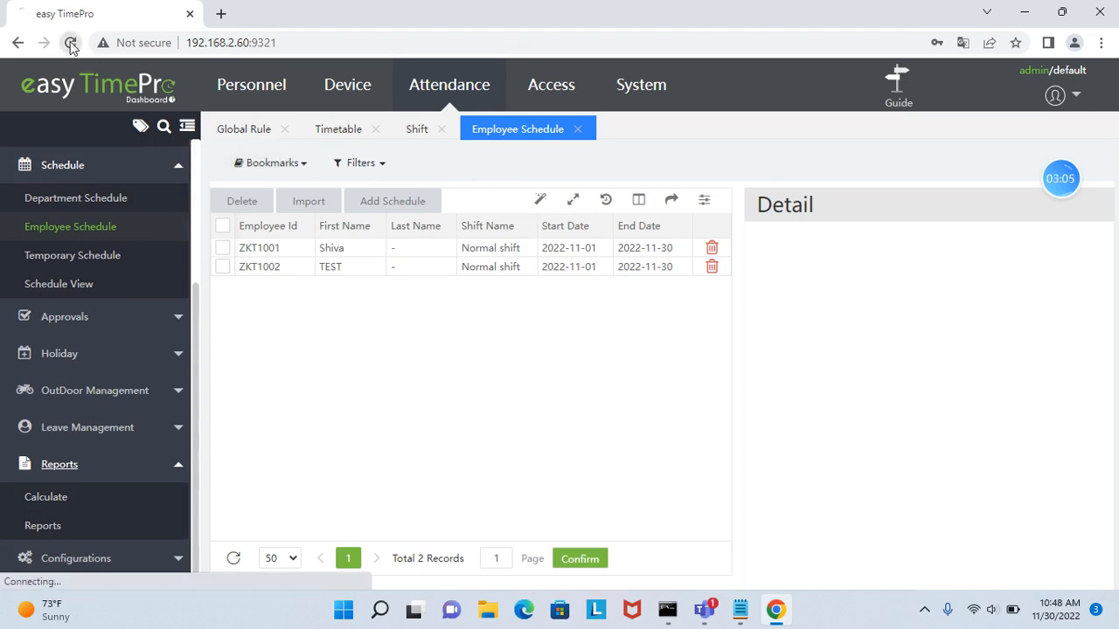
click(449, 84)
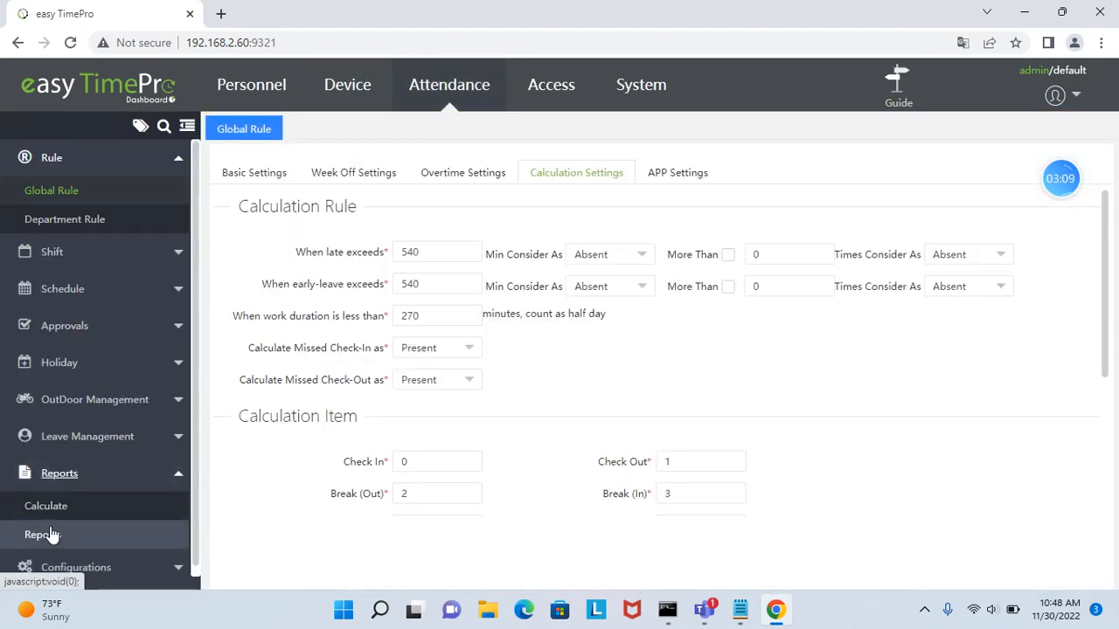
click(46, 506)
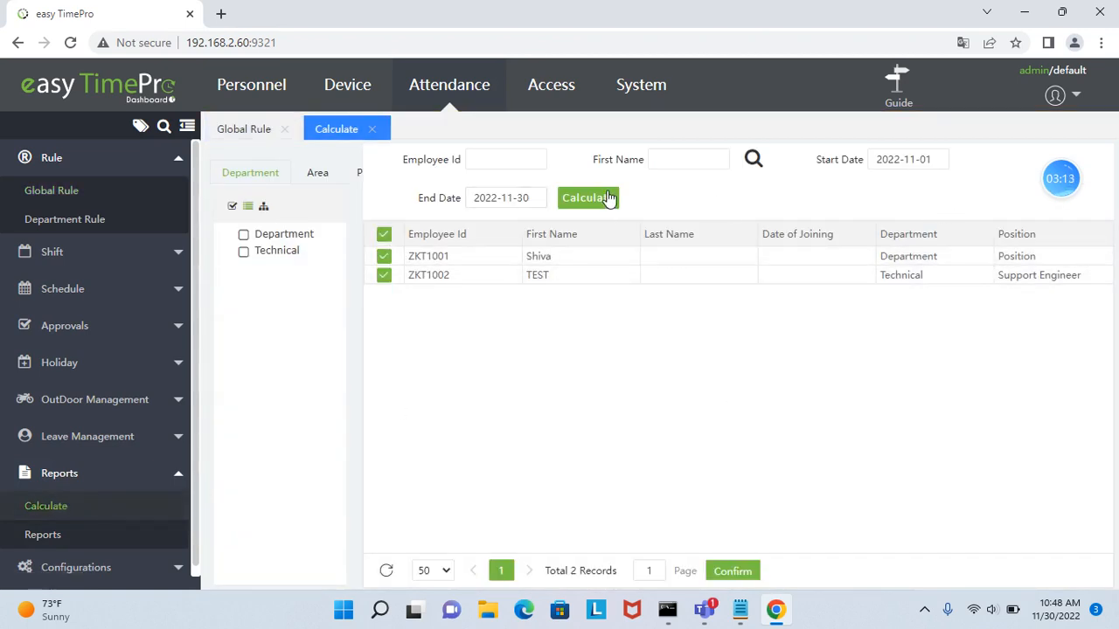
click(587, 198)
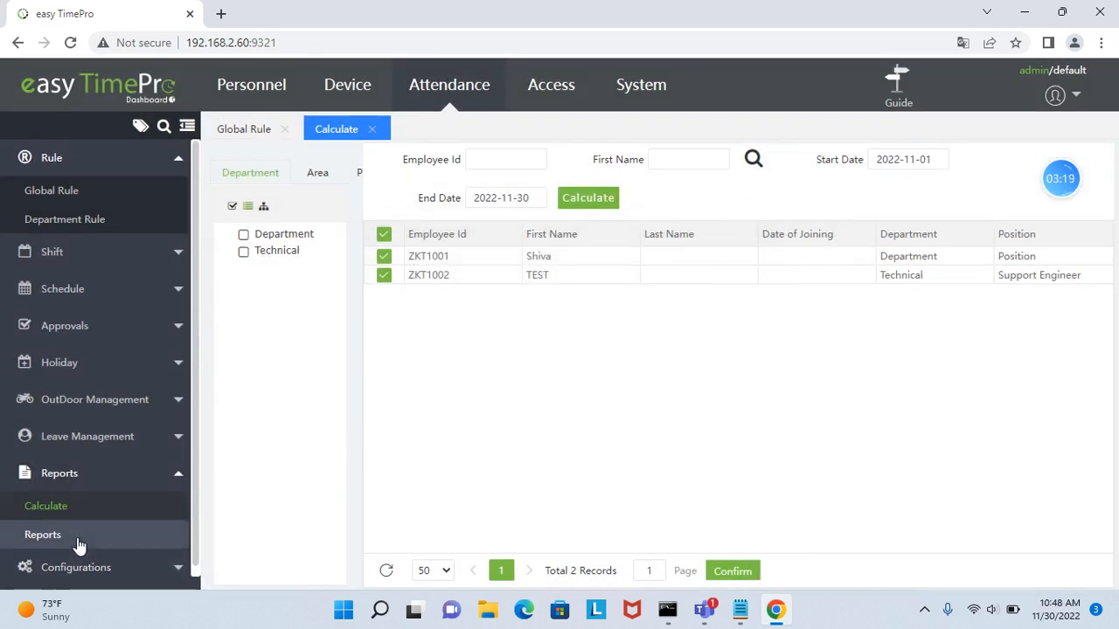
Open the Attendance Summary report from the Monthly Reports group
click(42, 534)
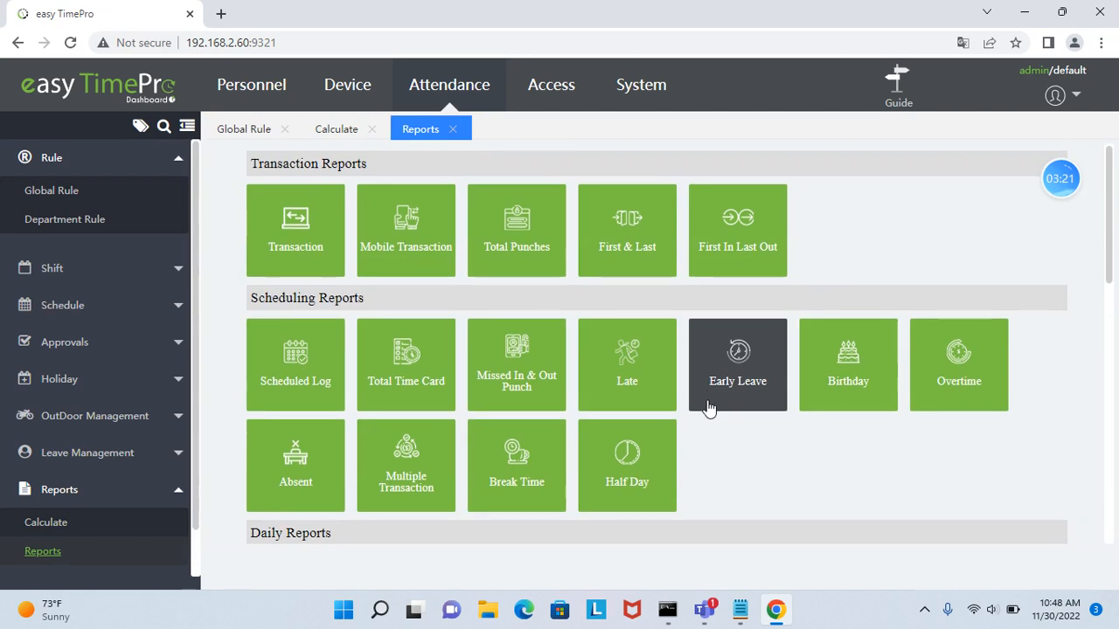
scroll(down, 3)
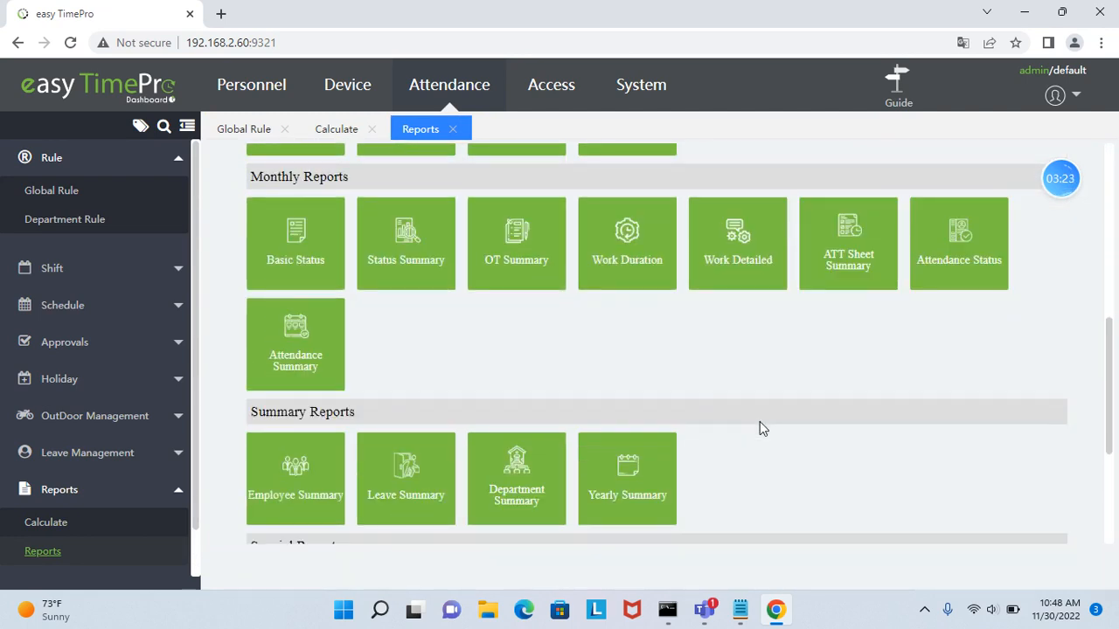
double_click(298, 176)
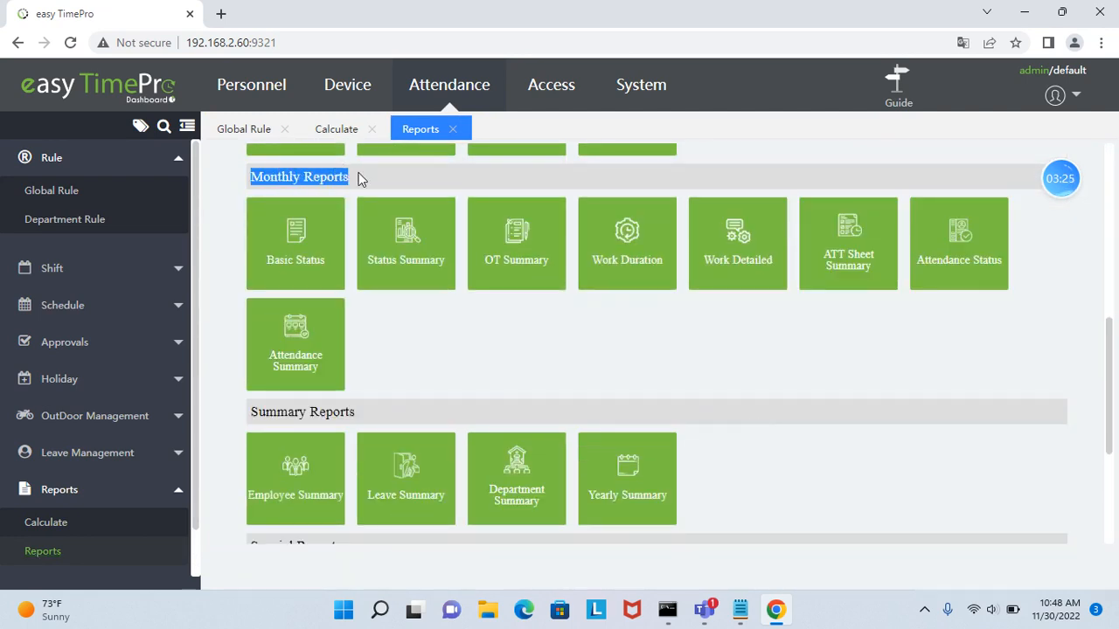
click(294, 343)
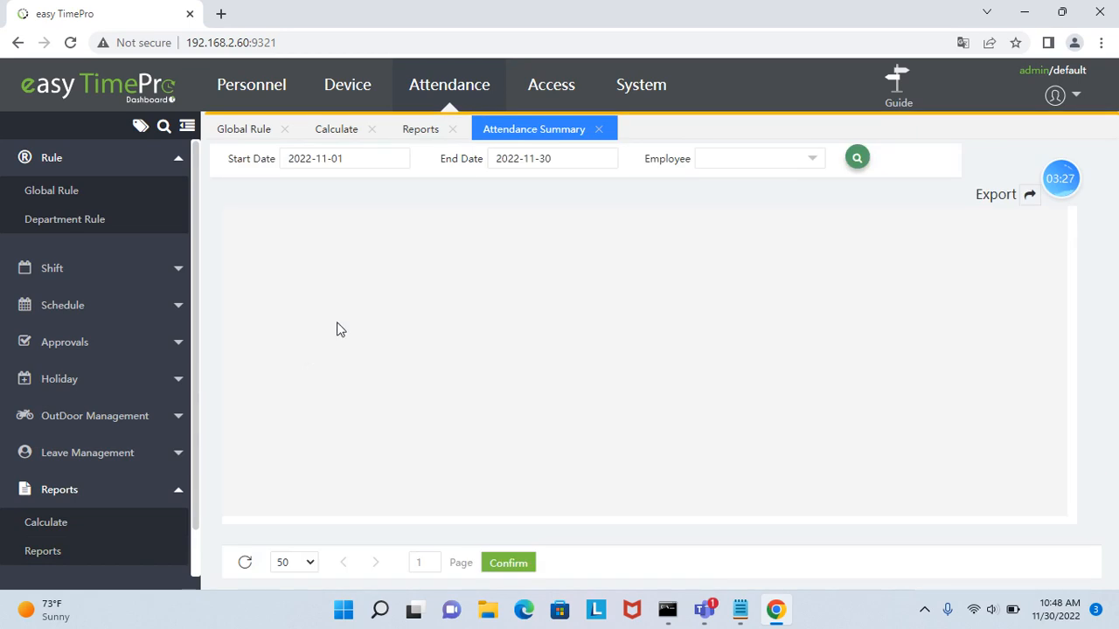
Run the report from 2022-11-28, showing Shiva's 09:00–18:00 nine-hour day
click(344, 158)
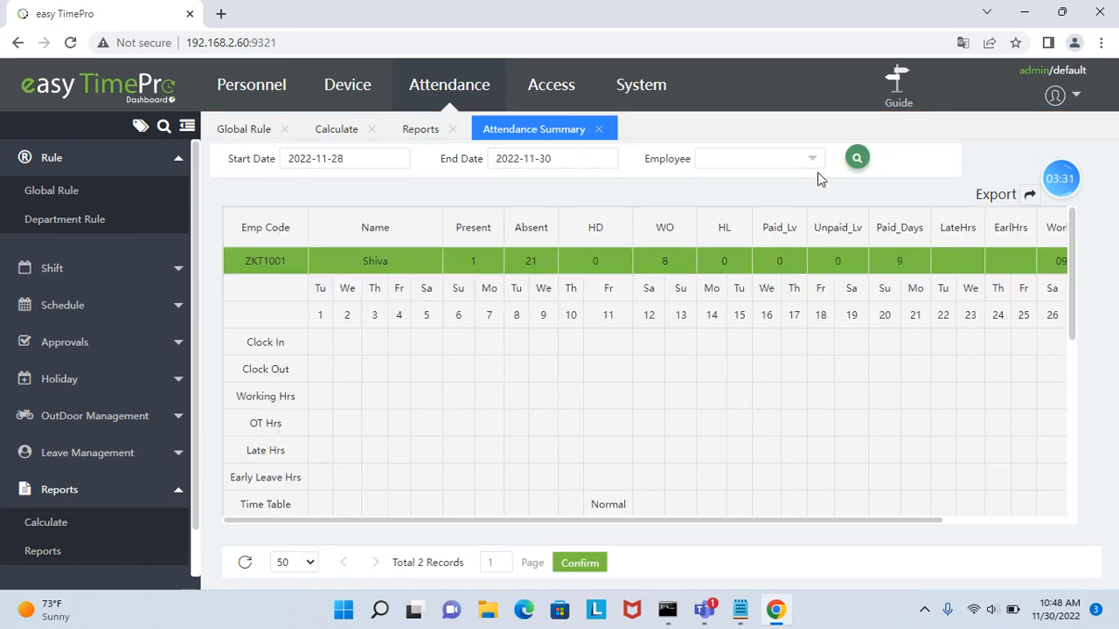
click(857, 158)
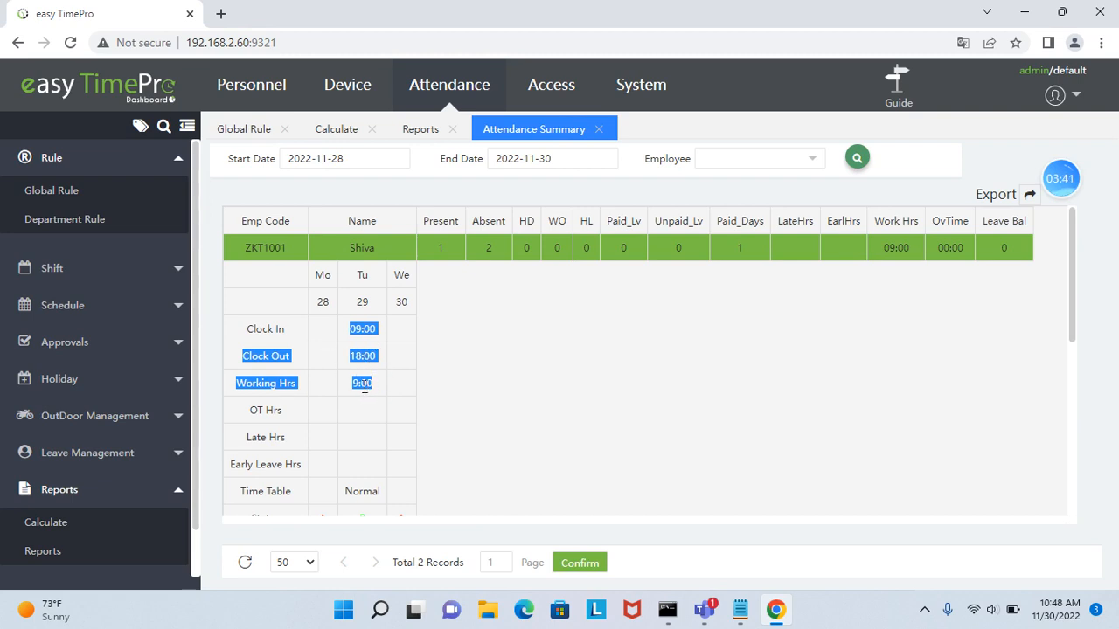
scroll(down, 3)
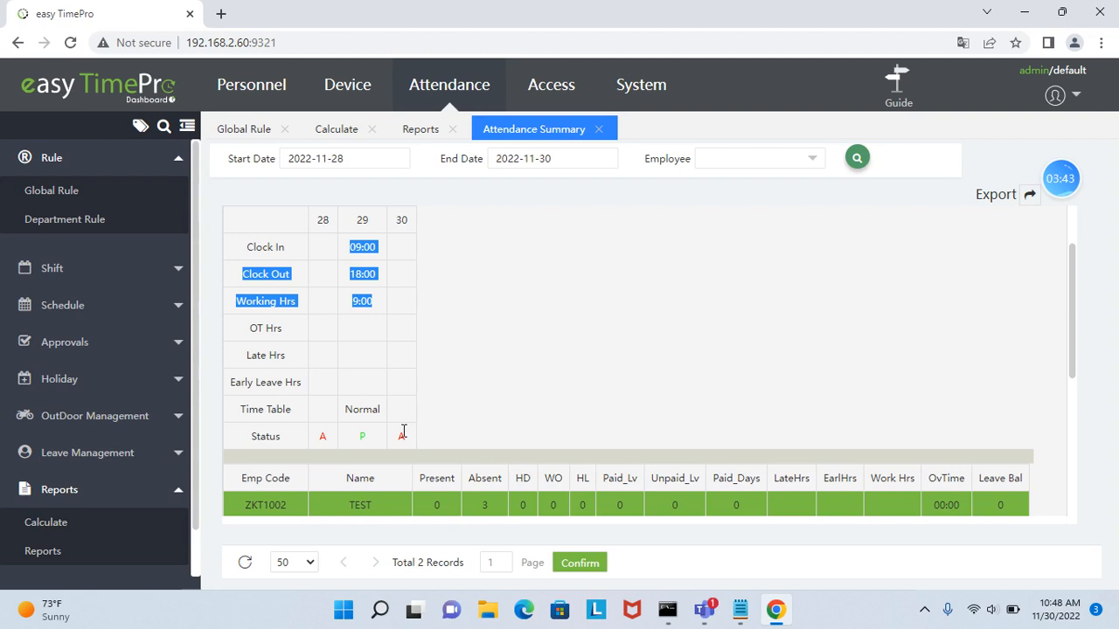